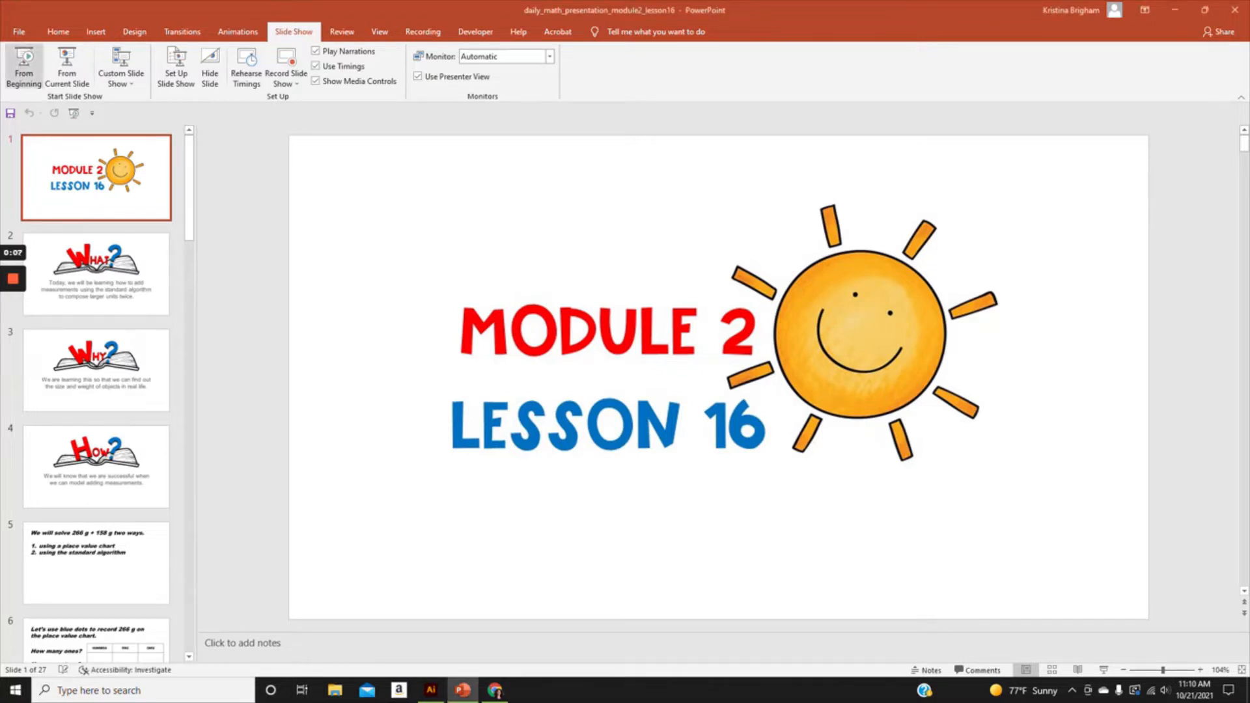
pyautogui.moveTo(24, 68)
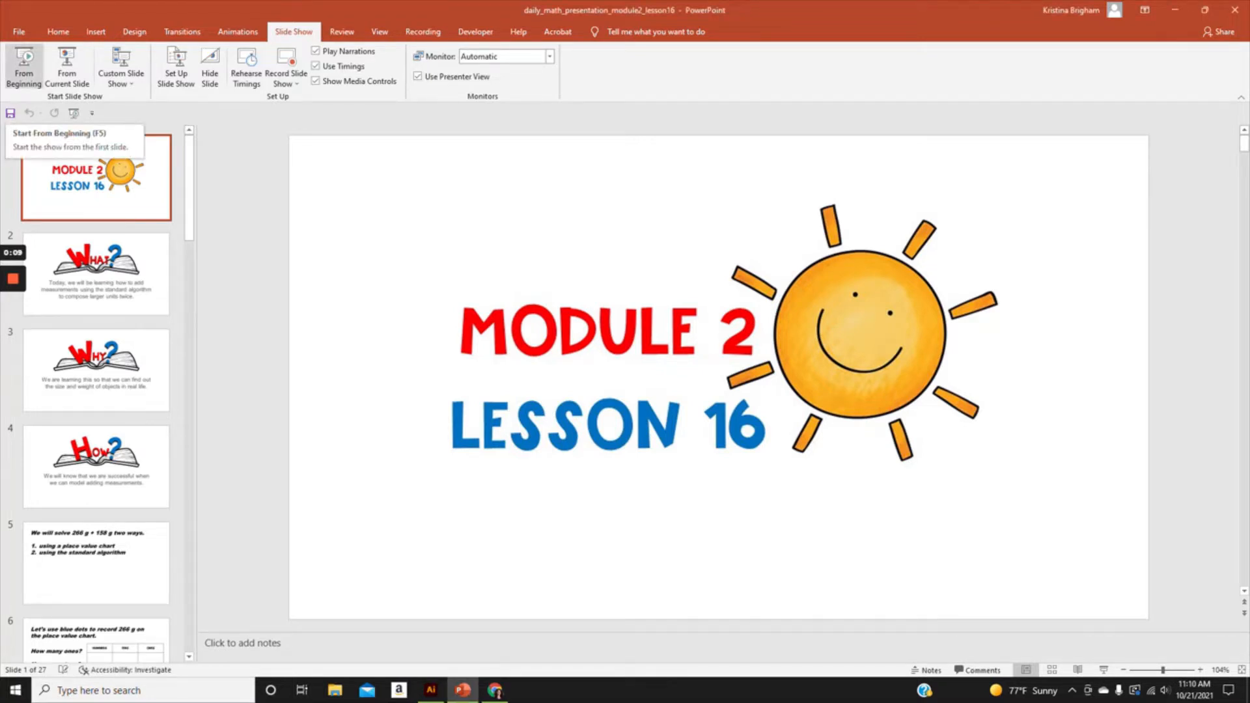
# - Advance the slideshow to the Read. Draw. Write. problem about Leo's shoe and towel
pyautogui.click(25, 68)
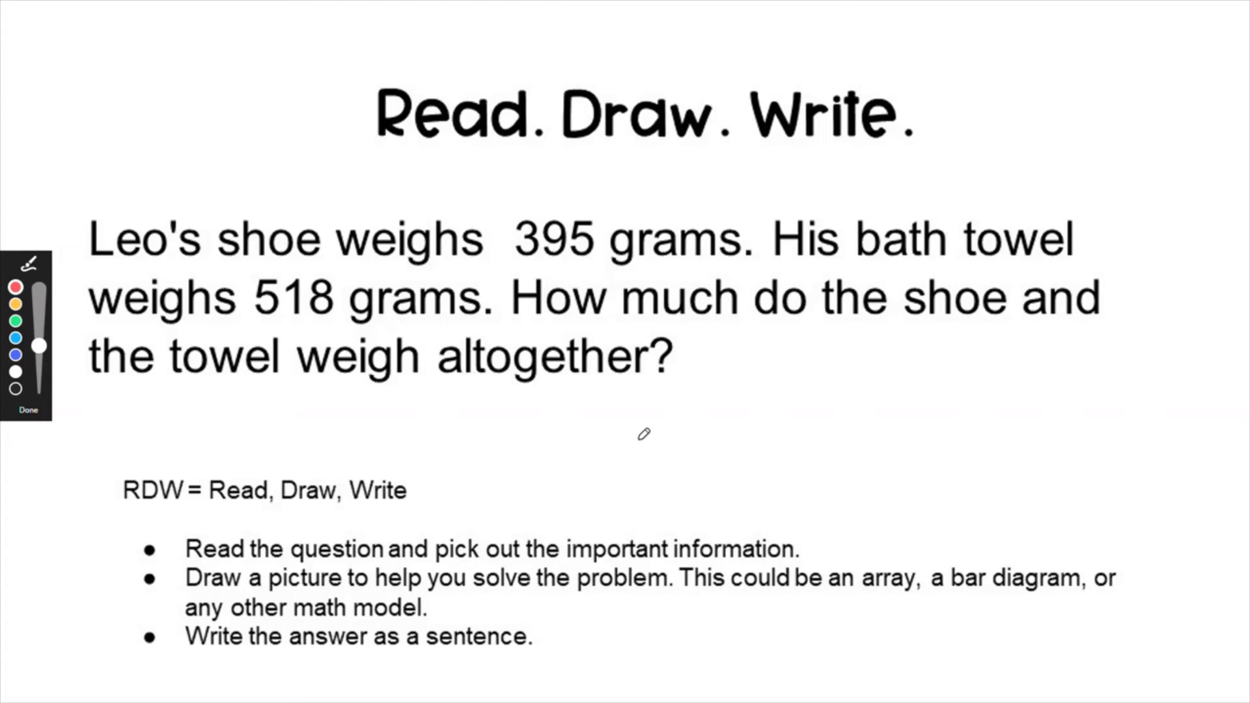
pyautogui.moveTo(656, 431)
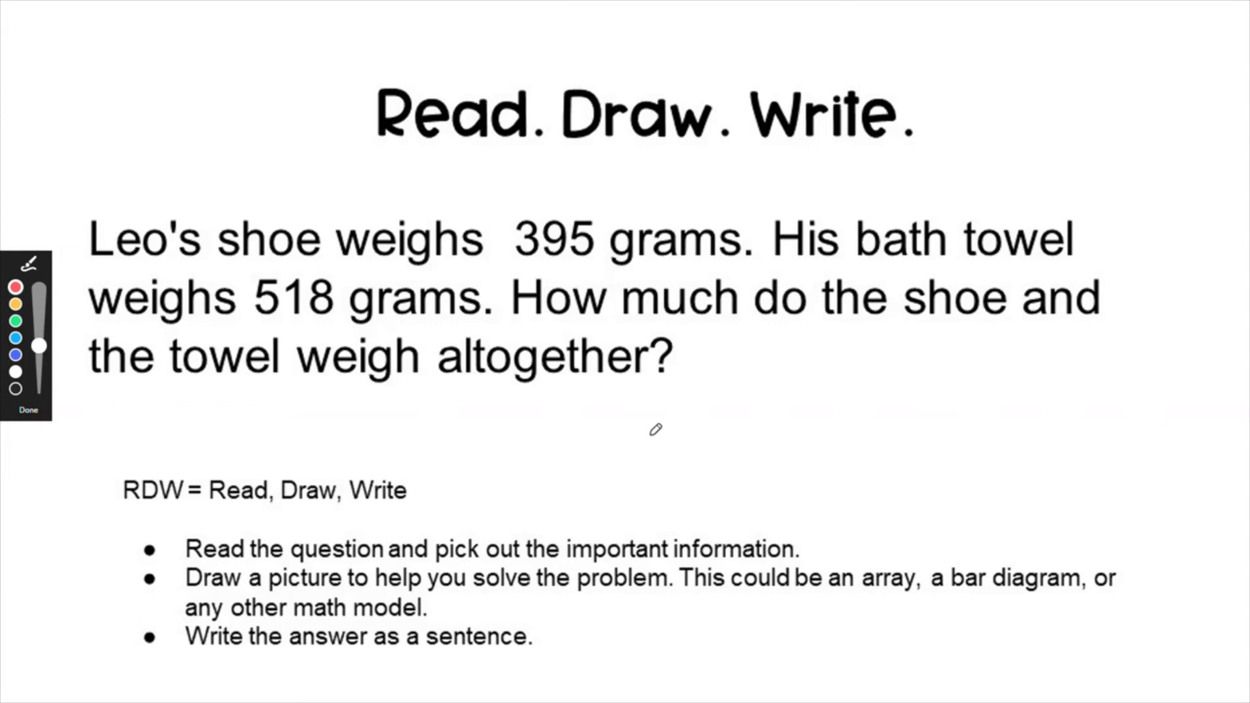
# - Leave the slideshow so the PowerPoint editing window sits beside the blank Module 2 jam
pyautogui.press('Escape')
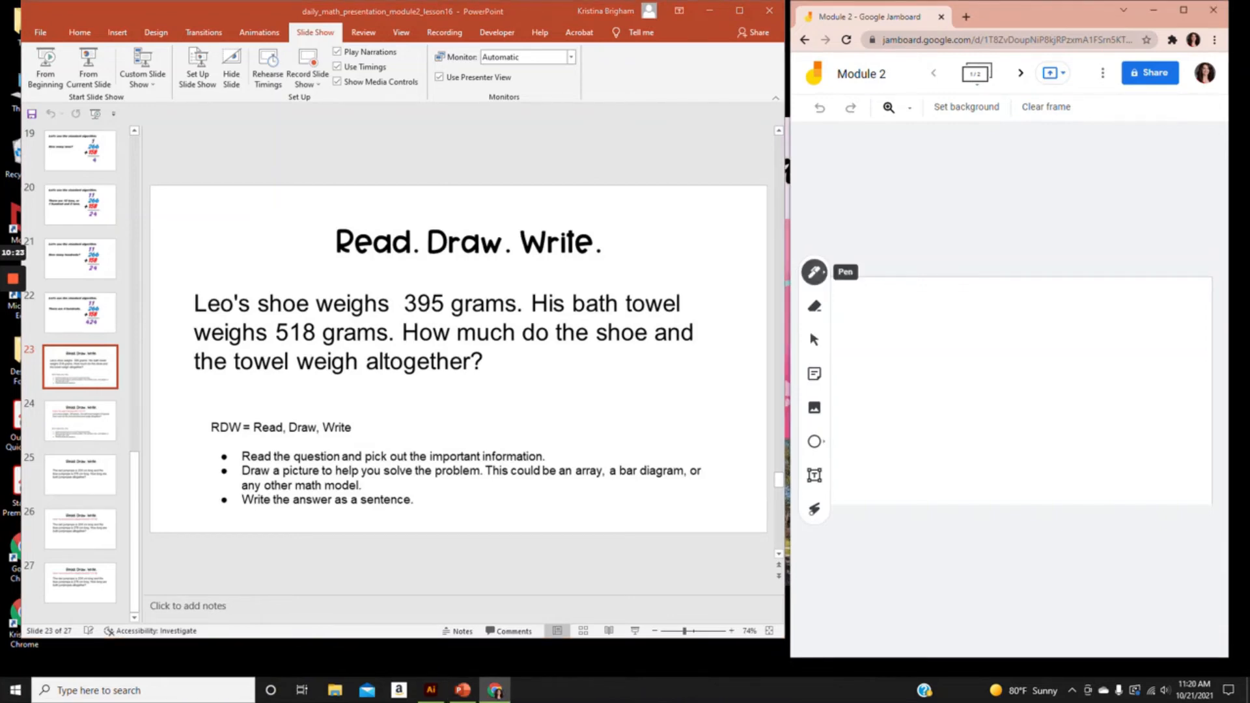
# - Draw a three-column place value box with the pen and label the columns H, T and O
pyautogui.click(814, 273)
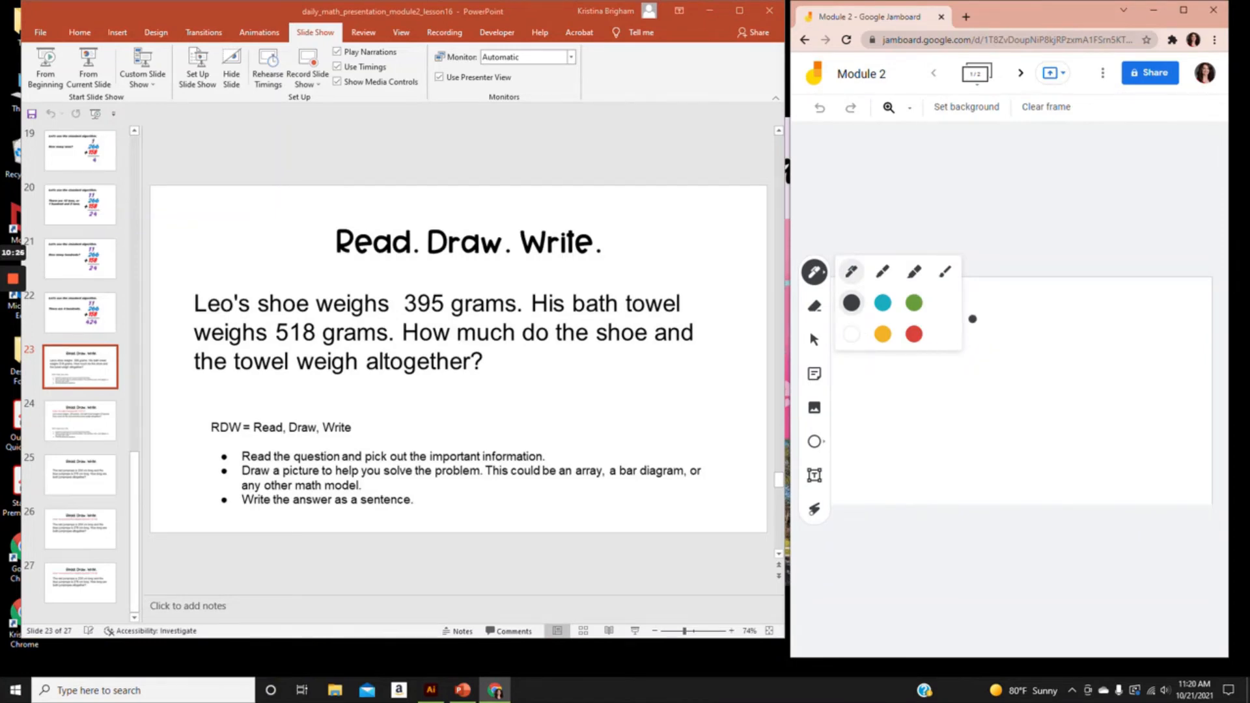
pyautogui.moveTo(972, 319); pyautogui.dragTo(966, 415)
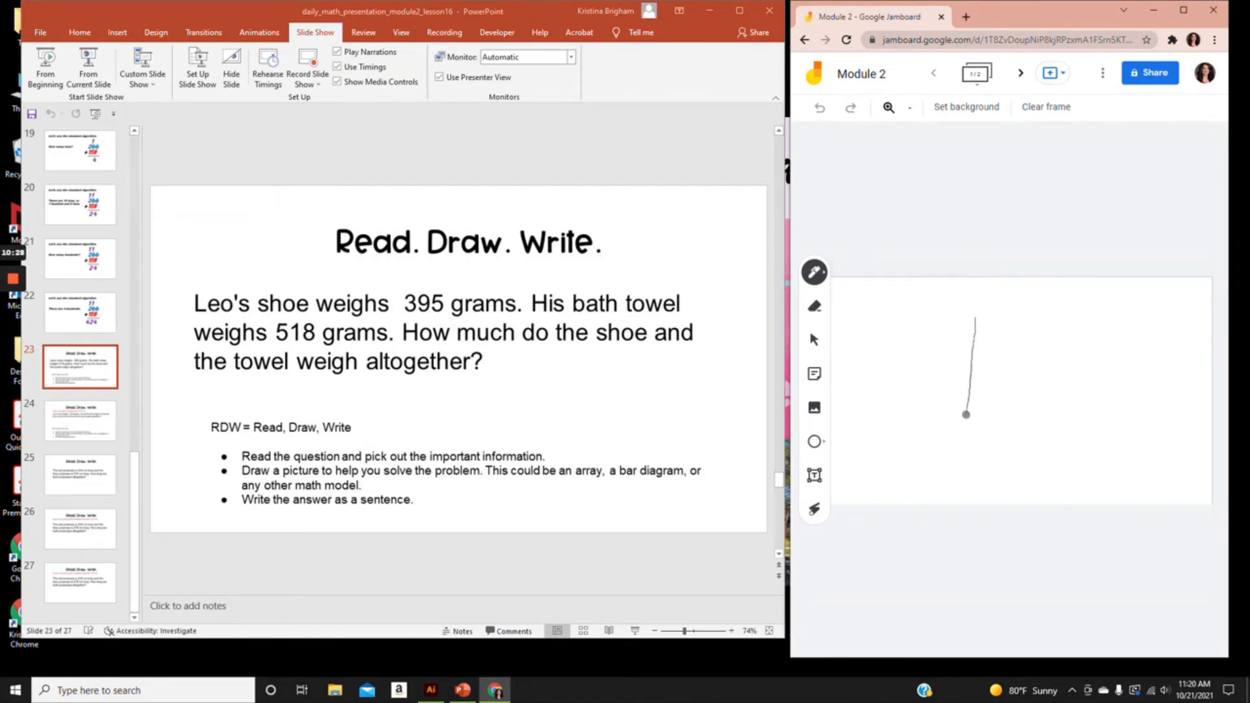
pyautogui.moveTo(966, 415); pyautogui.dragTo(1115, 424)
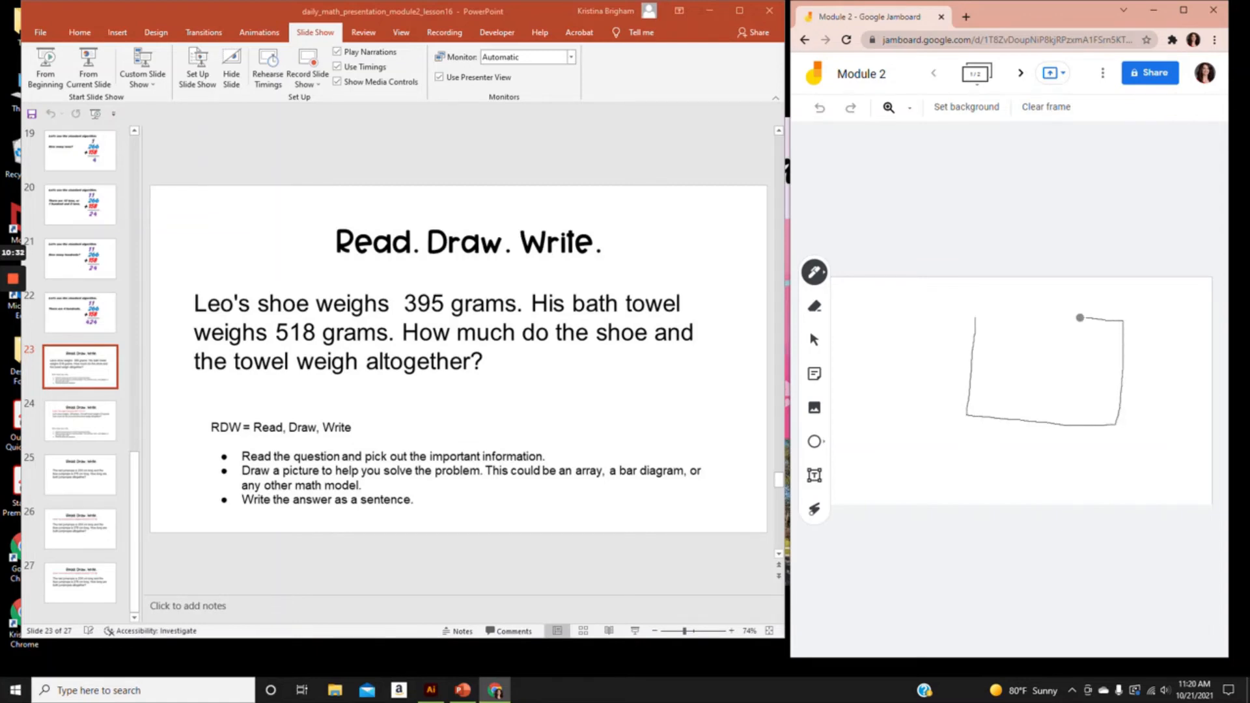
pyautogui.moveTo(1080, 318); pyautogui.dragTo(973, 318)
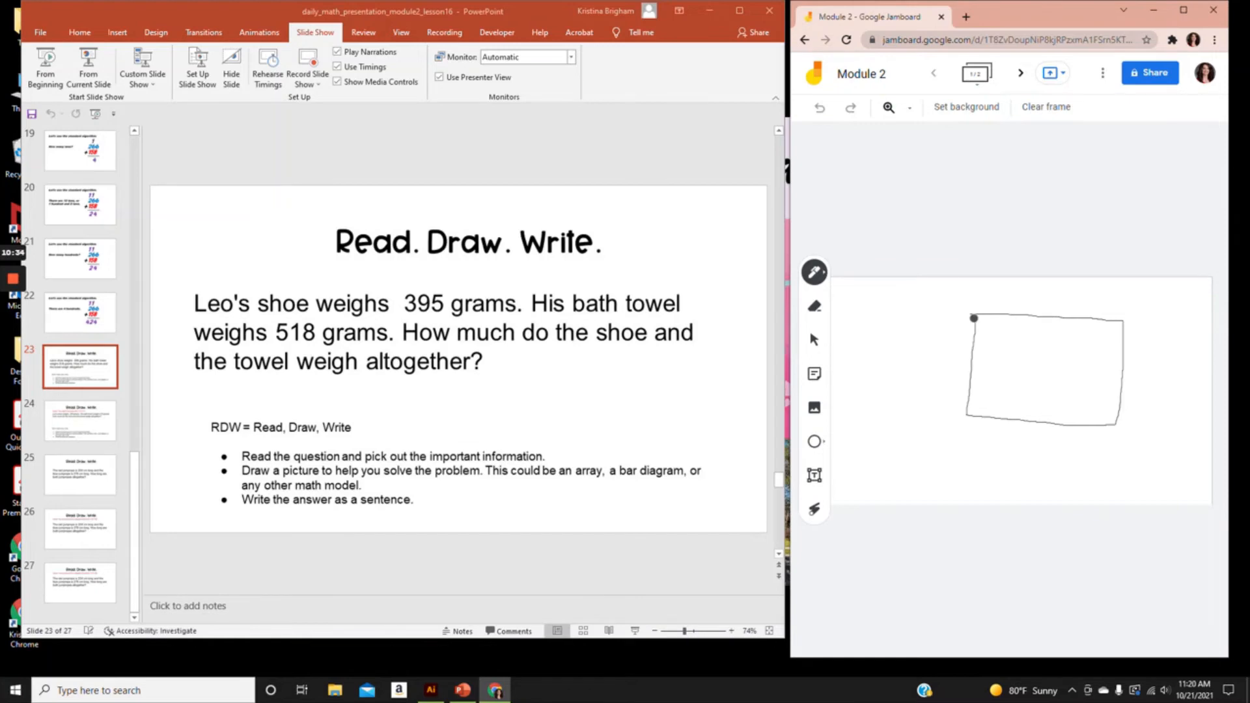
pyautogui.moveTo(974, 319); pyautogui.dragTo(1013, 349)
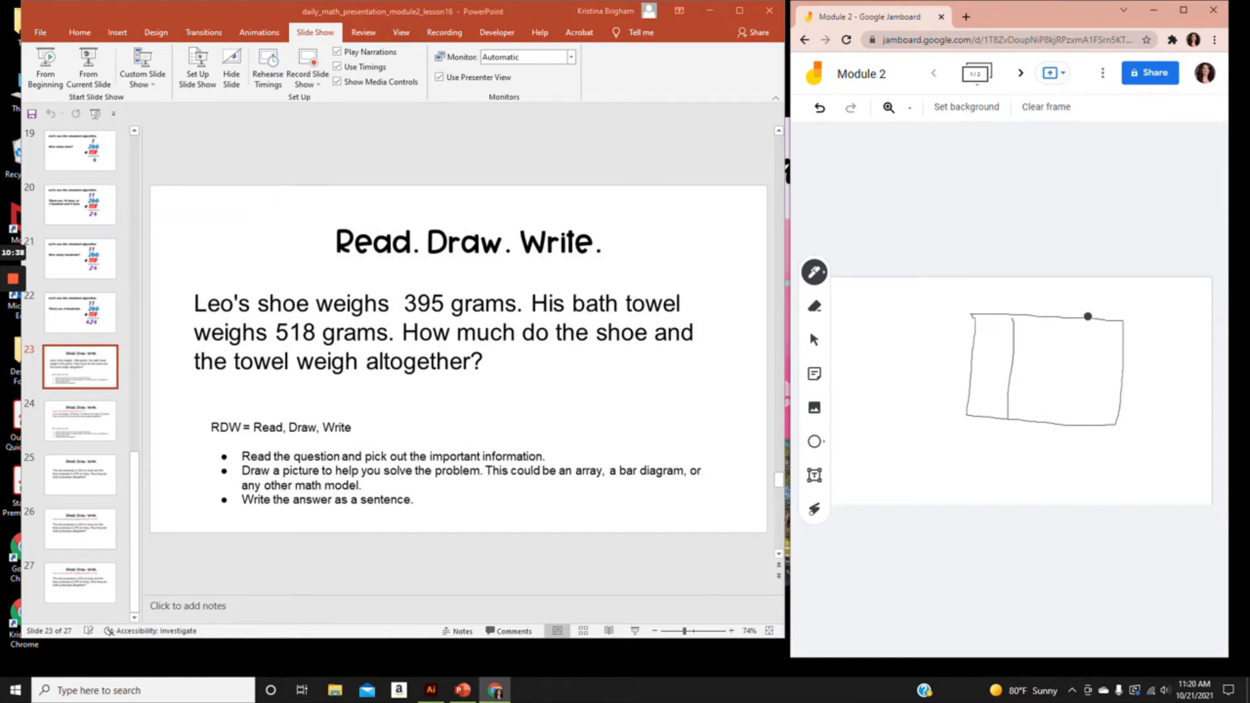
pyautogui.moveTo(1087, 316); pyautogui.dragTo(1068, 375)
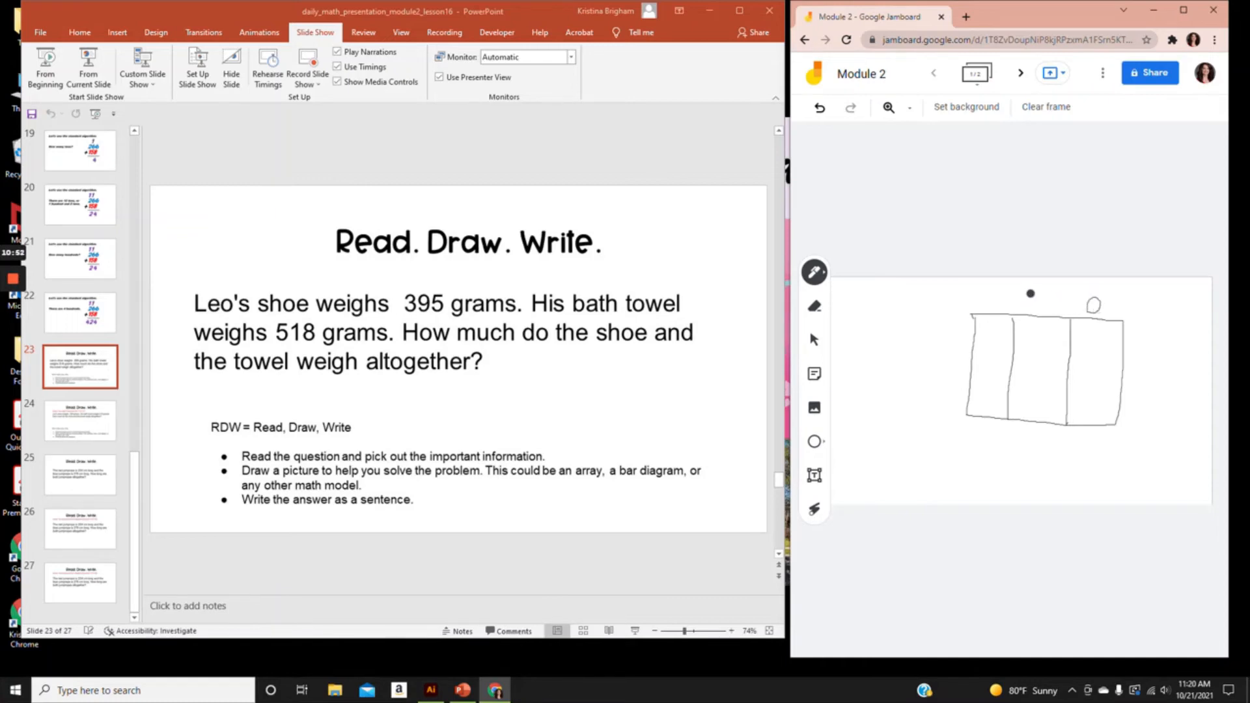
pyautogui.moveTo(1031, 293); pyautogui.dragTo(1042, 313)
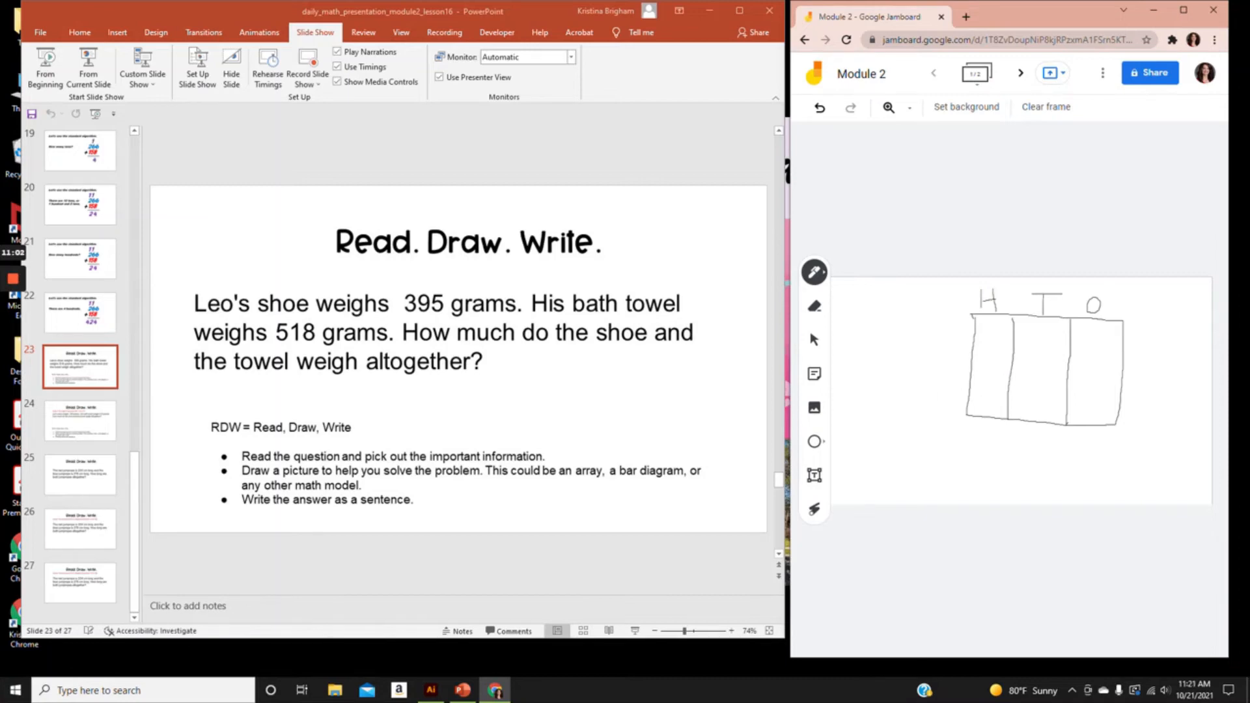
# - With the teal pen, draw the ones tally marks for 395 in the O column
pyautogui.click(814, 306)
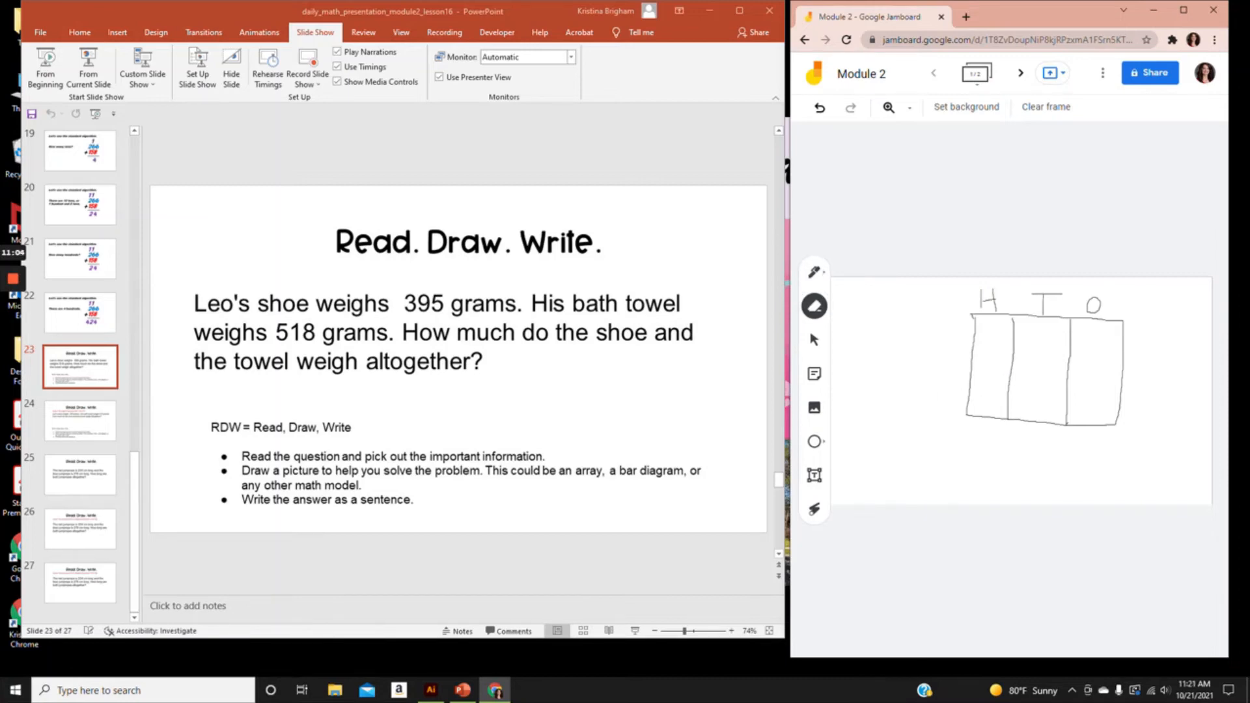
pyautogui.click(814, 271)
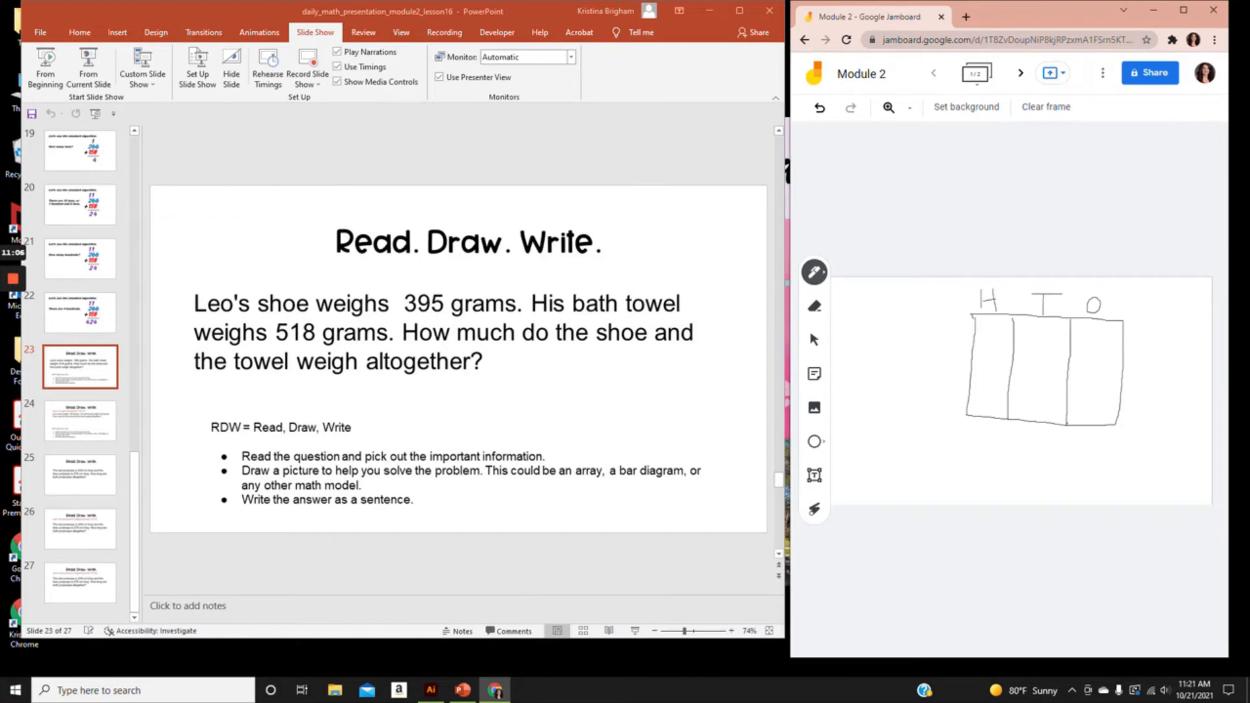
pyautogui.click(814, 273)
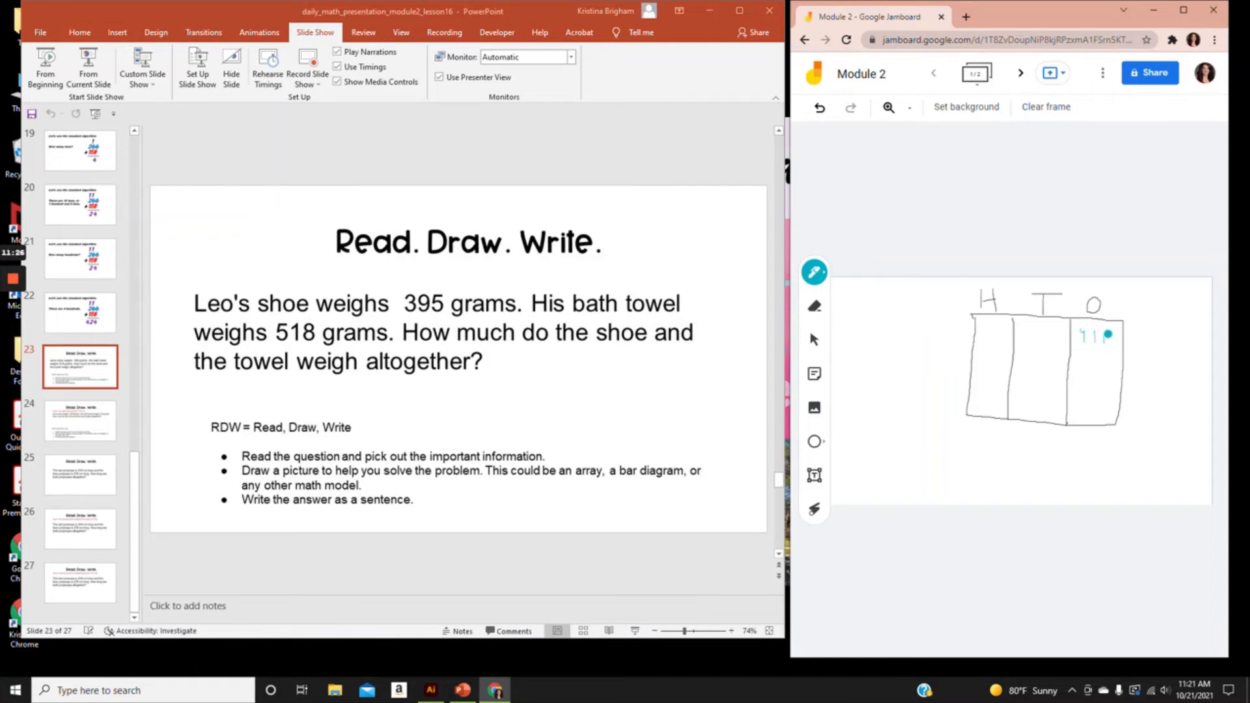
pyautogui.moveTo(1104, 333); pyautogui.dragTo(1111, 344)
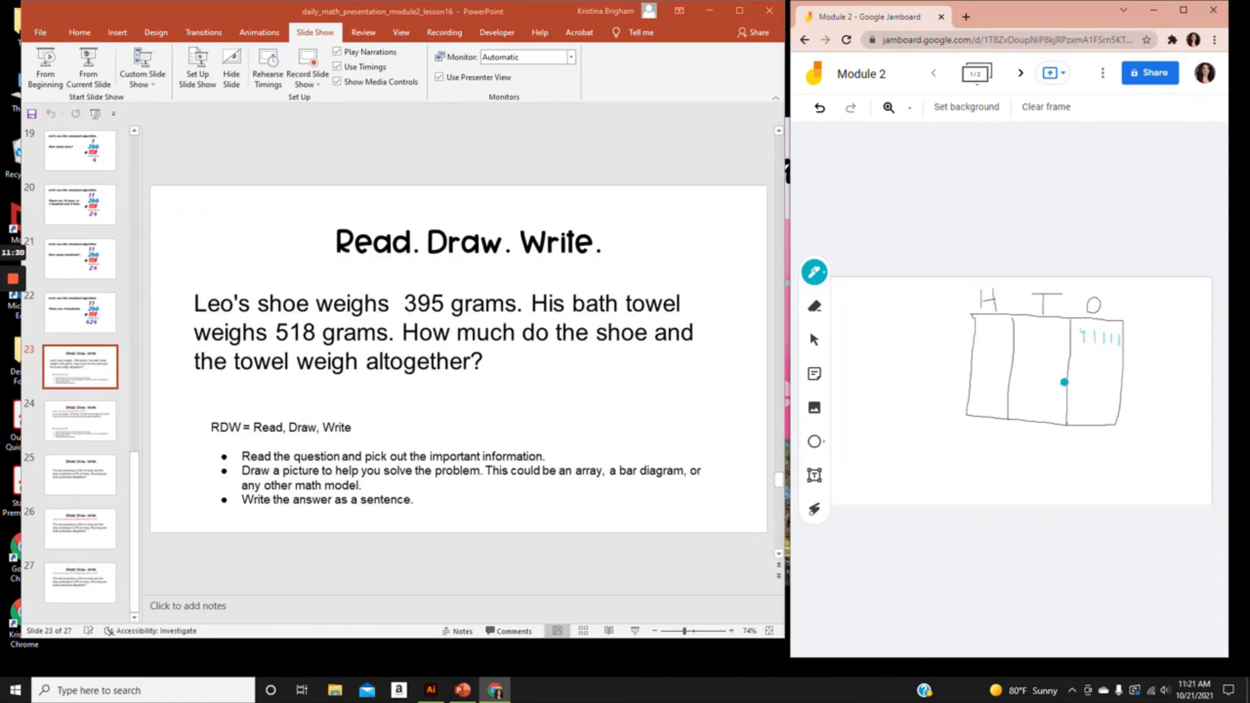
pyautogui.click(814, 306)
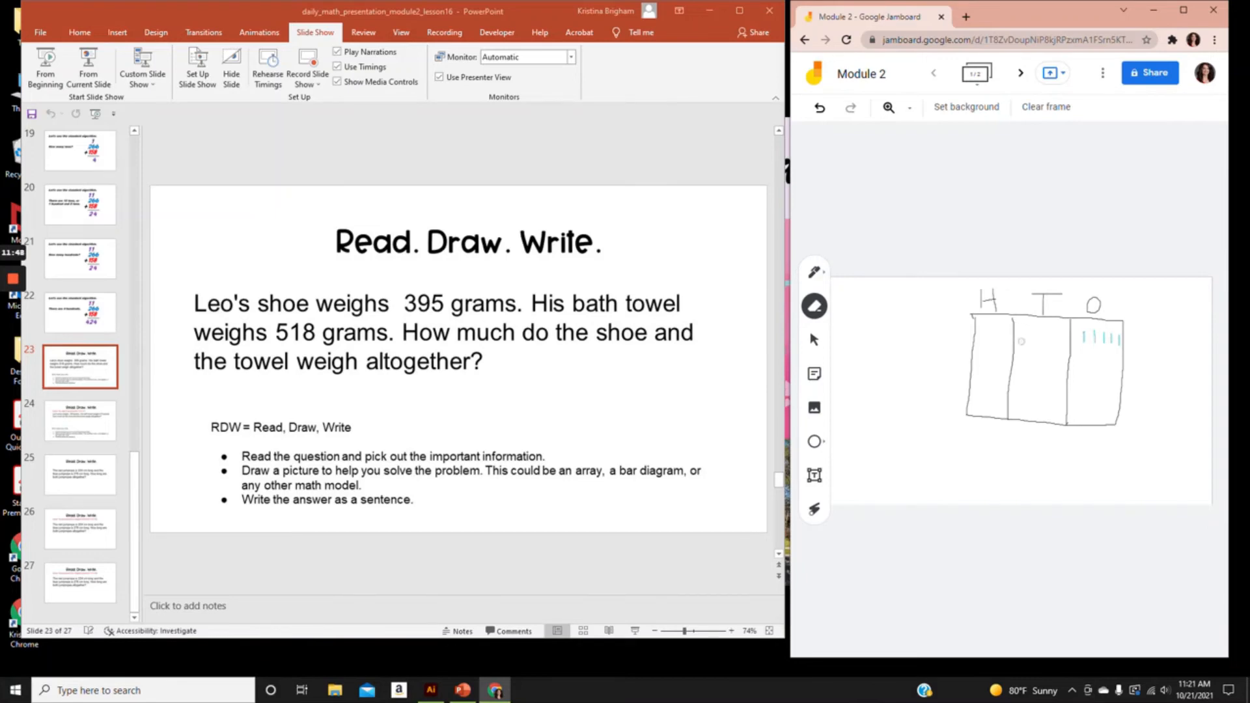
# - Erase the stray dot and draw the teal tally marks for 395 in the tens and hundreds columns
pyautogui.click(815, 271)
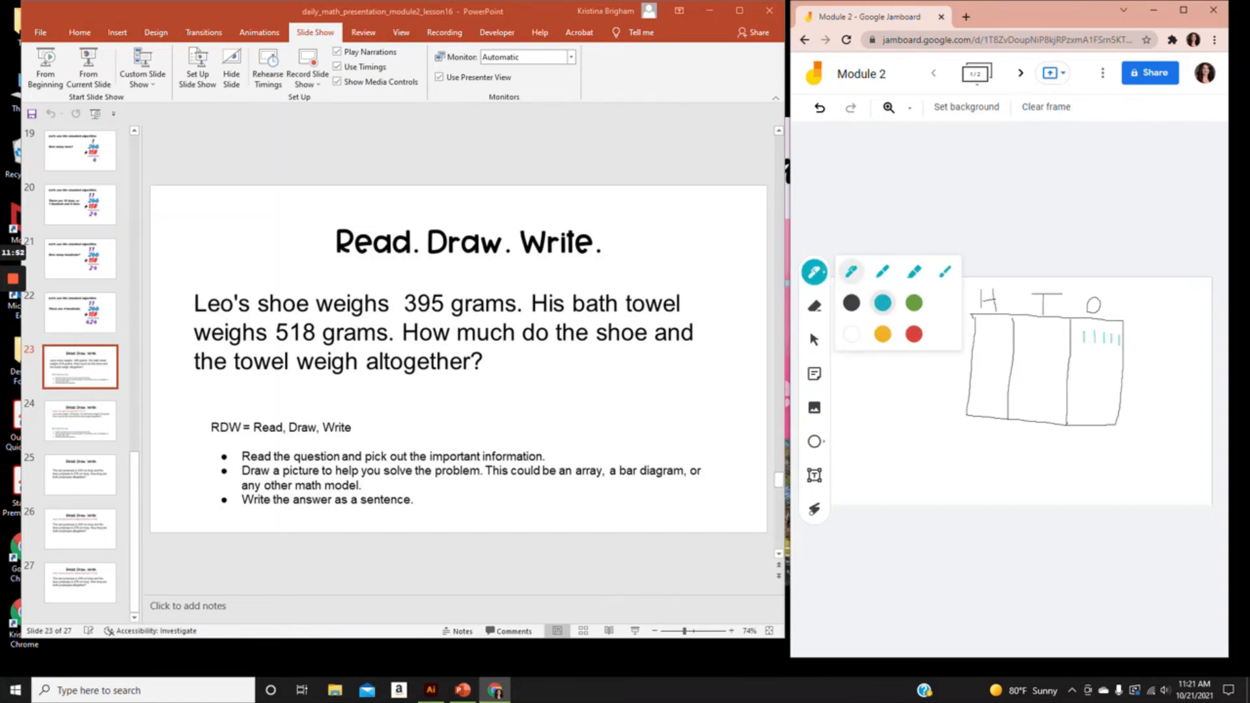
pyautogui.click(1028, 326)
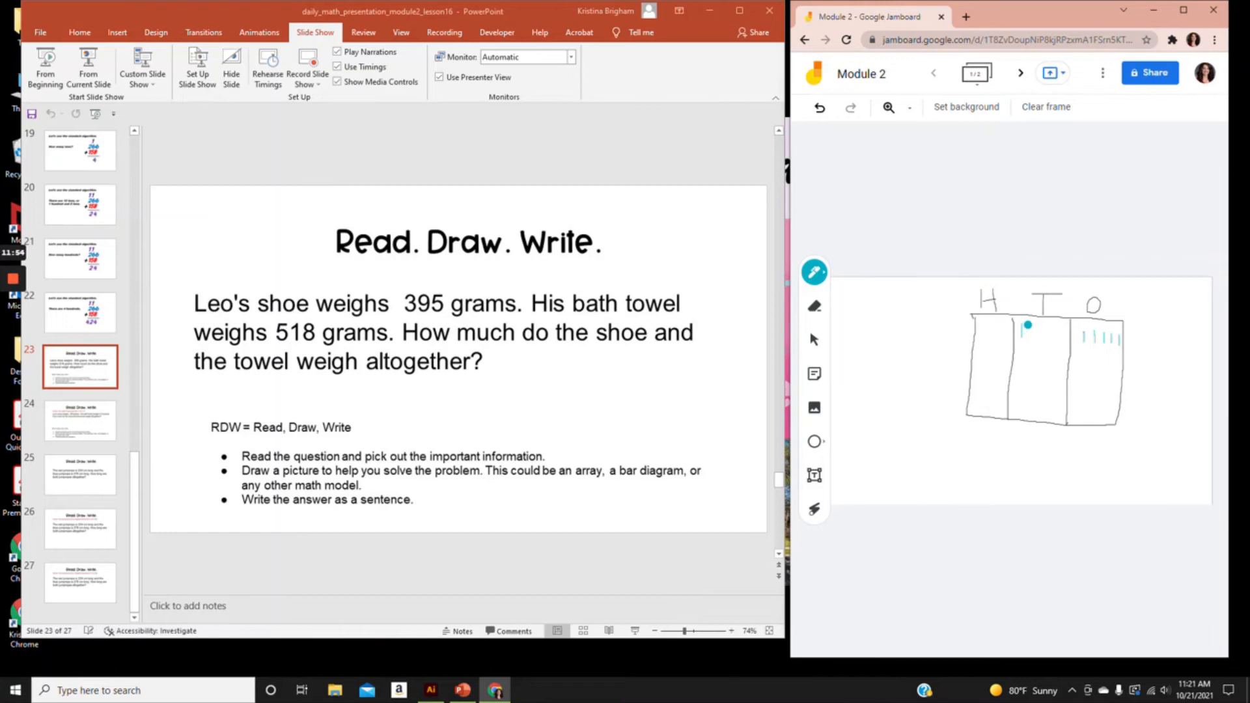
pyautogui.moveTo(1029, 326); pyautogui.dragTo(1035, 339)
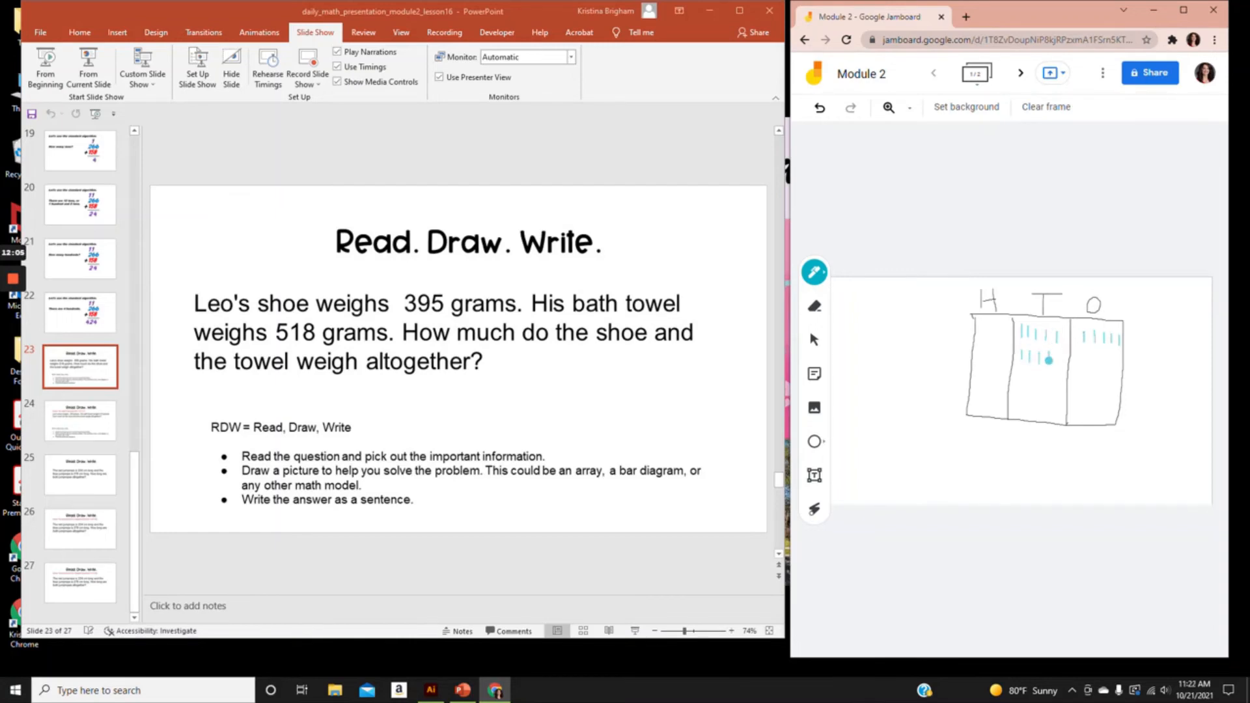
pyautogui.click(922, 452)
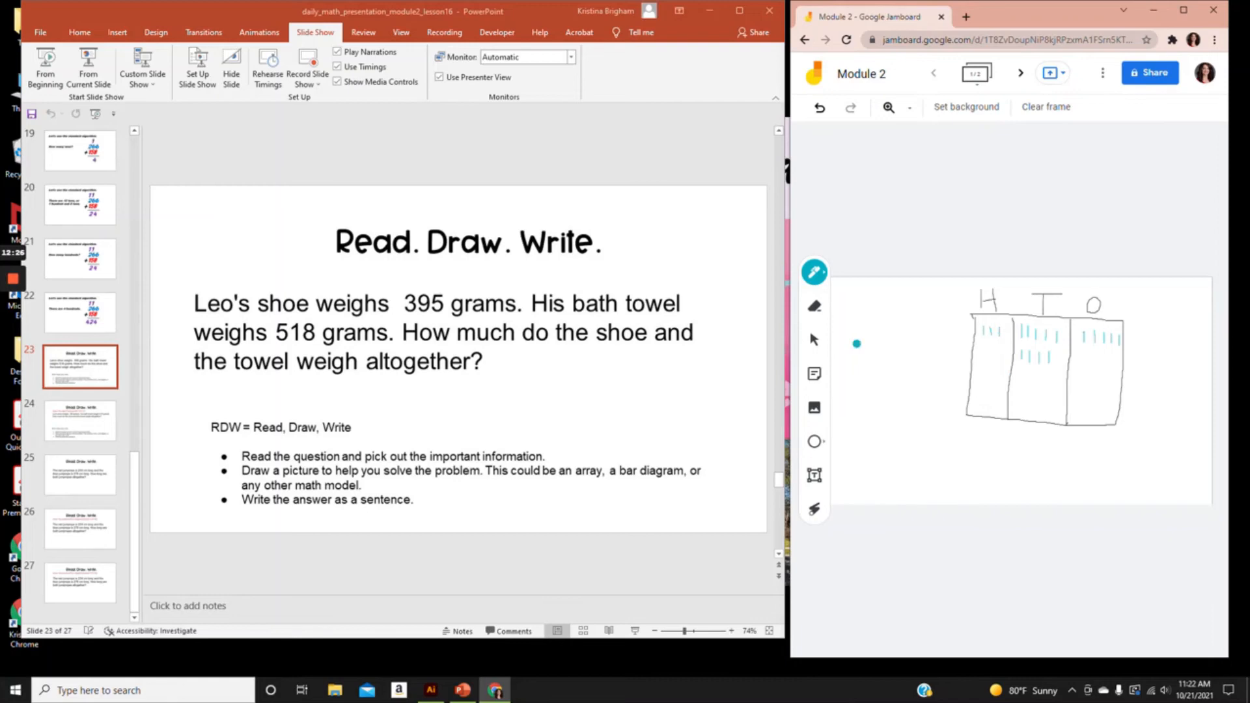
pyautogui.moveTo(1161, 394)
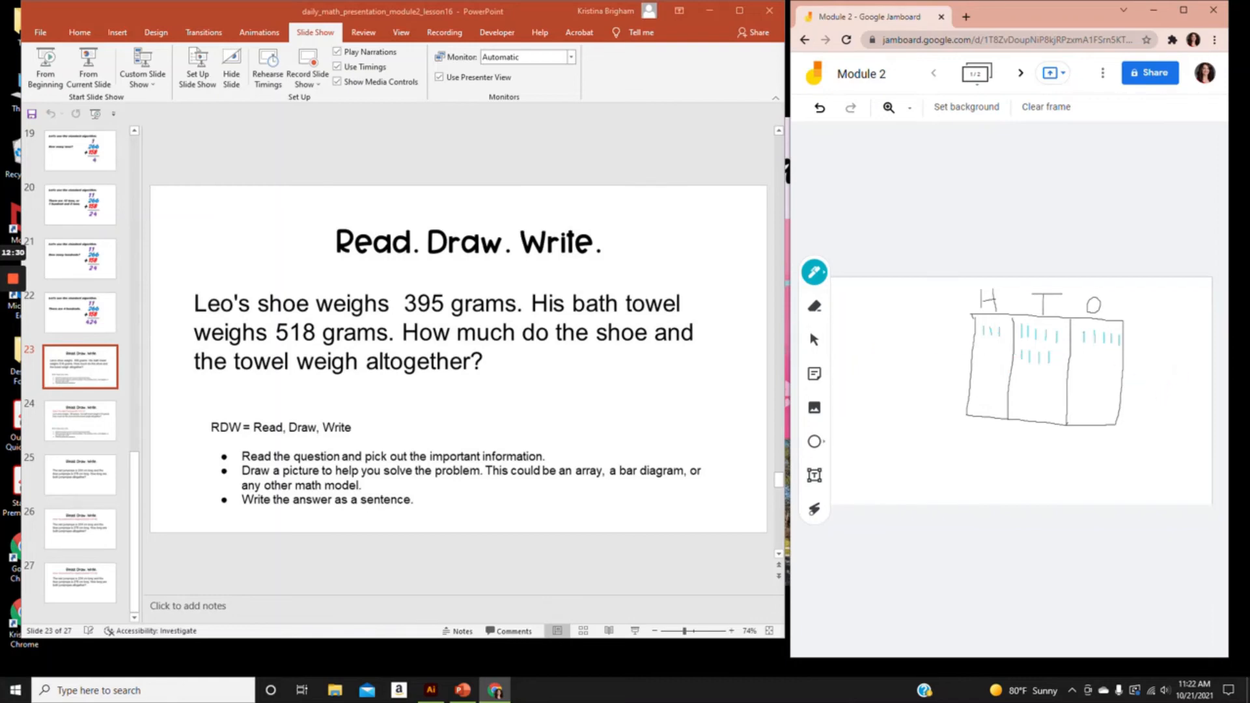
# - Switch the pen to red and draw tally marks for 518 across the H, T and O columns
pyautogui.click(814, 270)
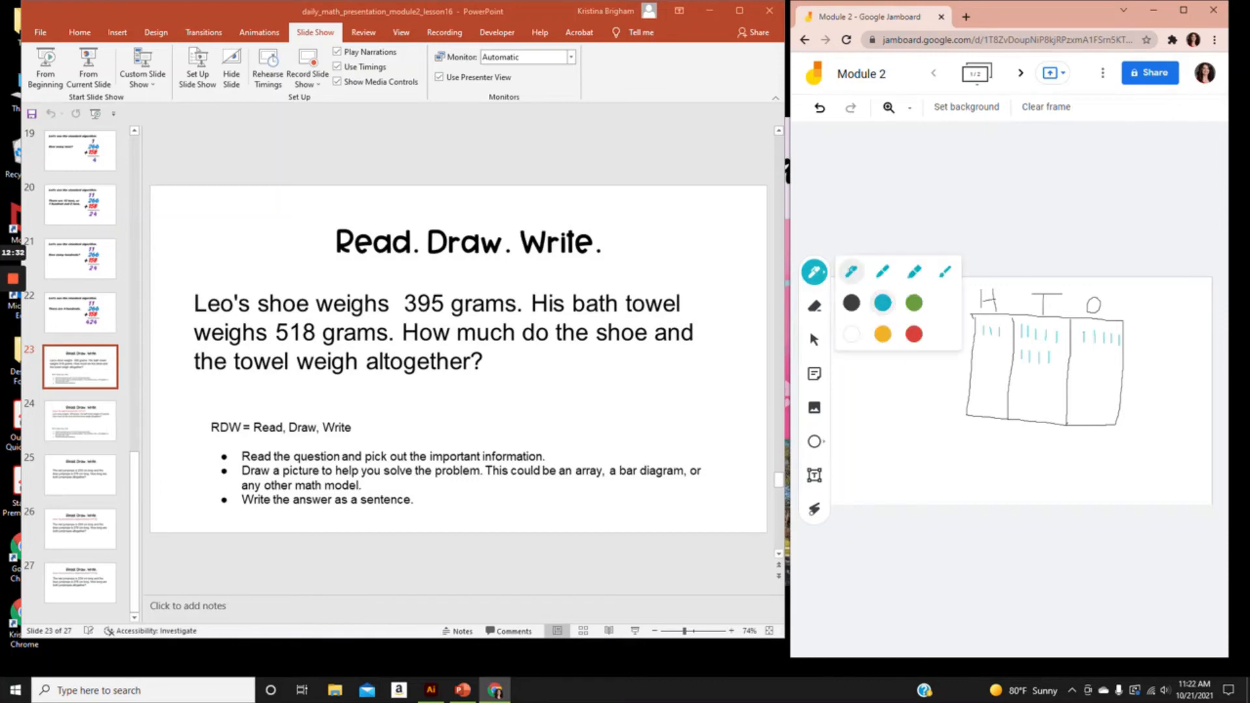
pyautogui.moveTo(914, 334)
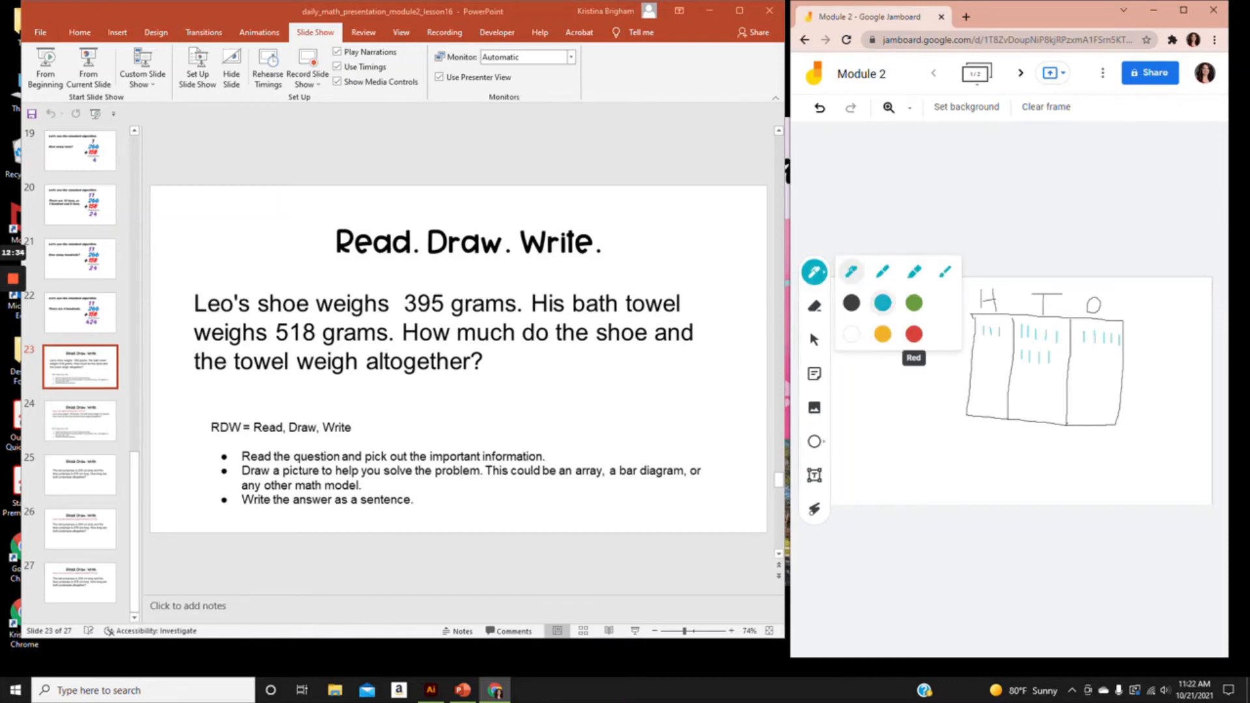
pyautogui.click(913, 333)
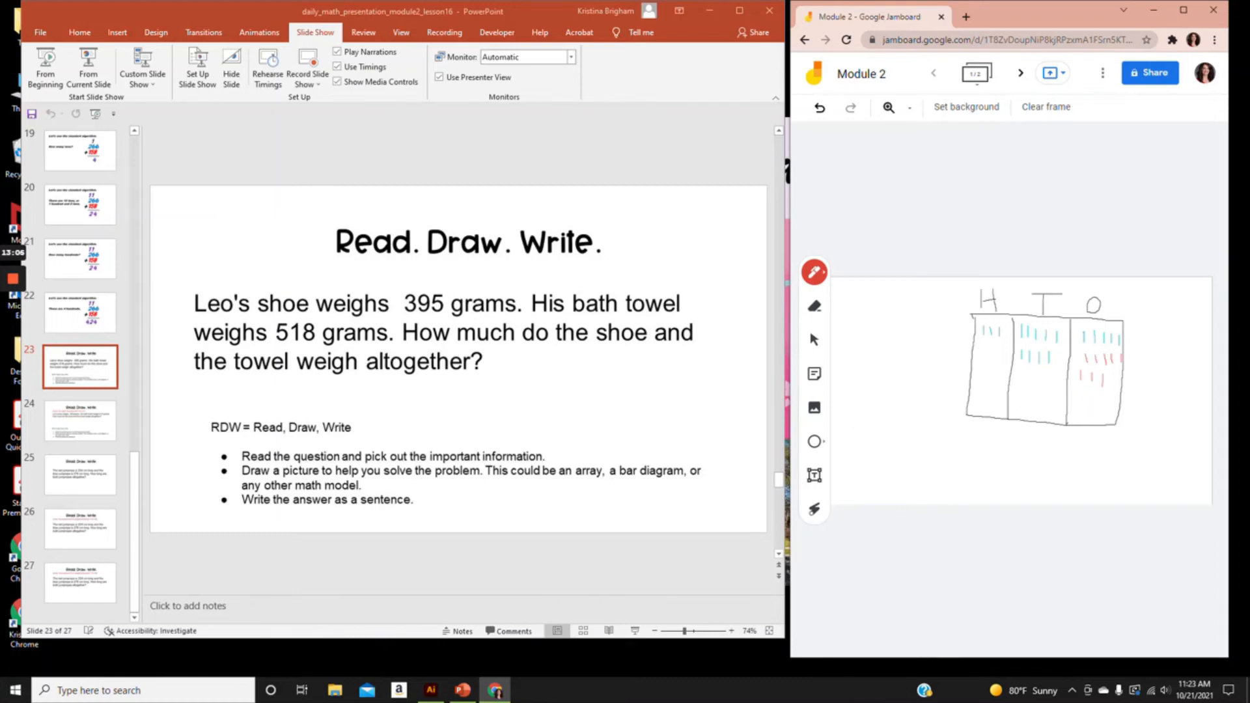
pyautogui.click(1061, 351)
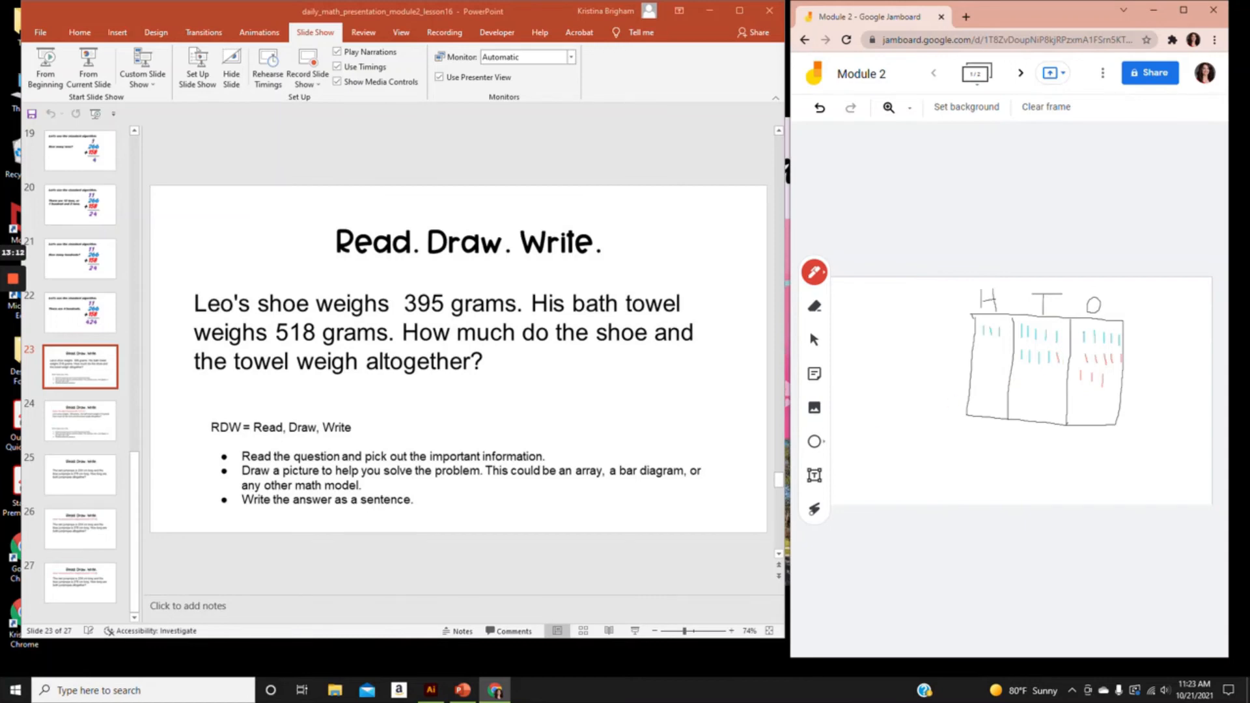
pyautogui.click(954, 363)
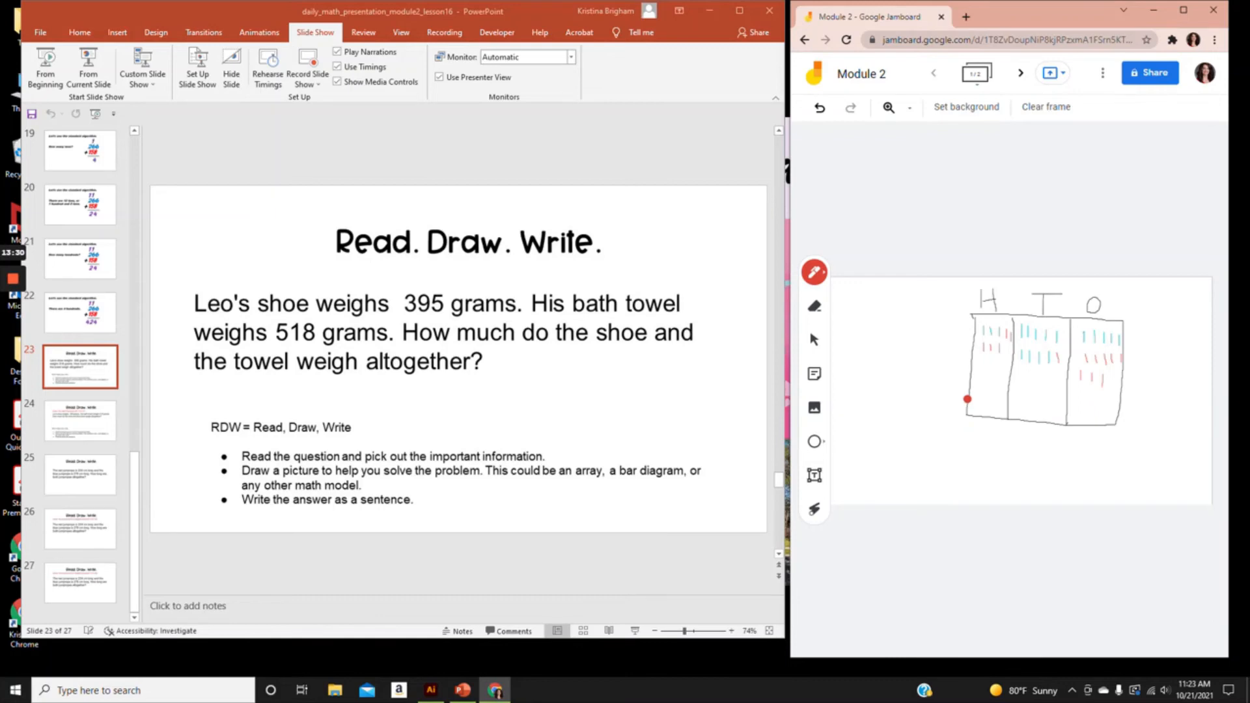
# - In black, write 13 under ones, circle ten ones tallies and arrow them into the tens column
pyautogui.click(814, 272)
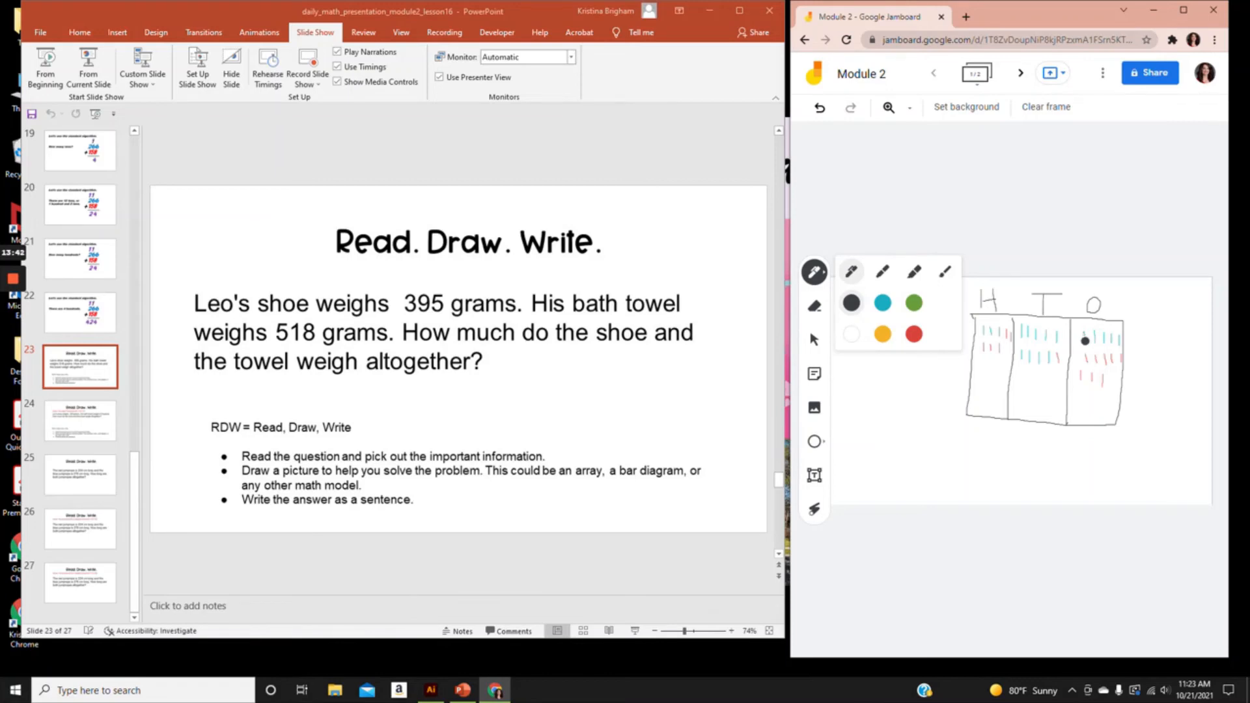
pyautogui.moveTo(1085, 341); pyautogui.dragTo(1122, 344)
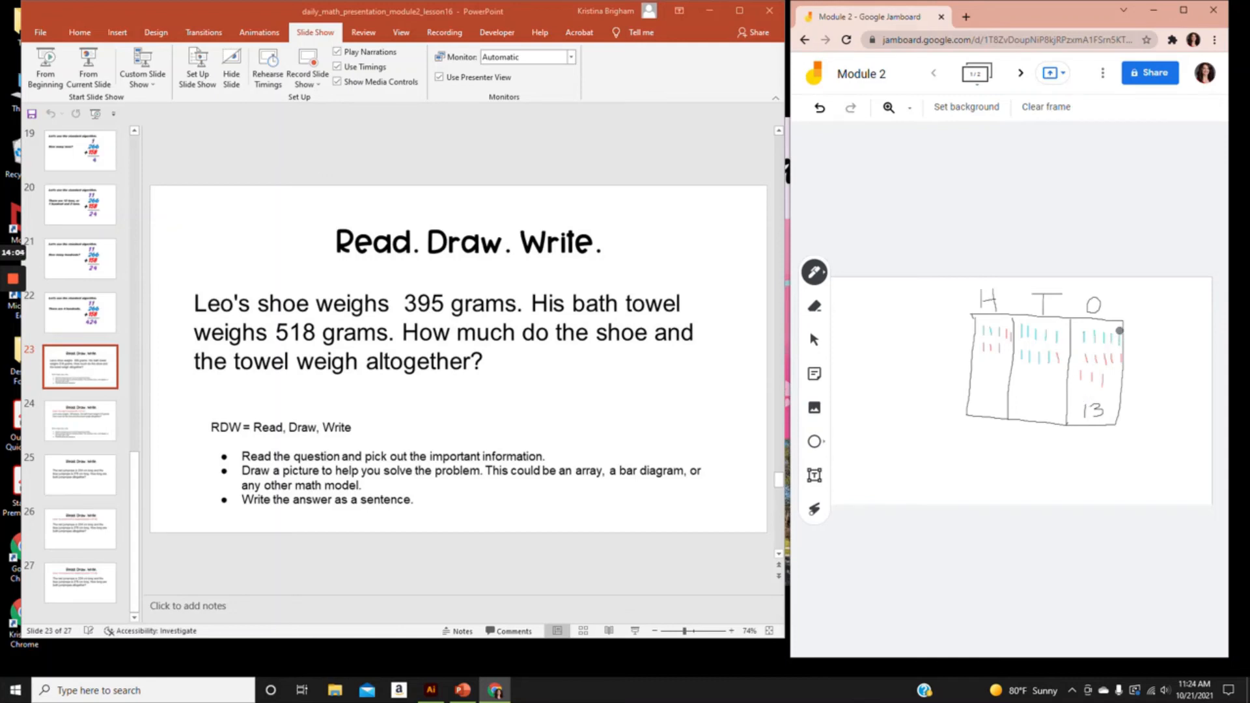
pyautogui.moveTo(1118, 330); pyautogui.dragTo(1099, 367)
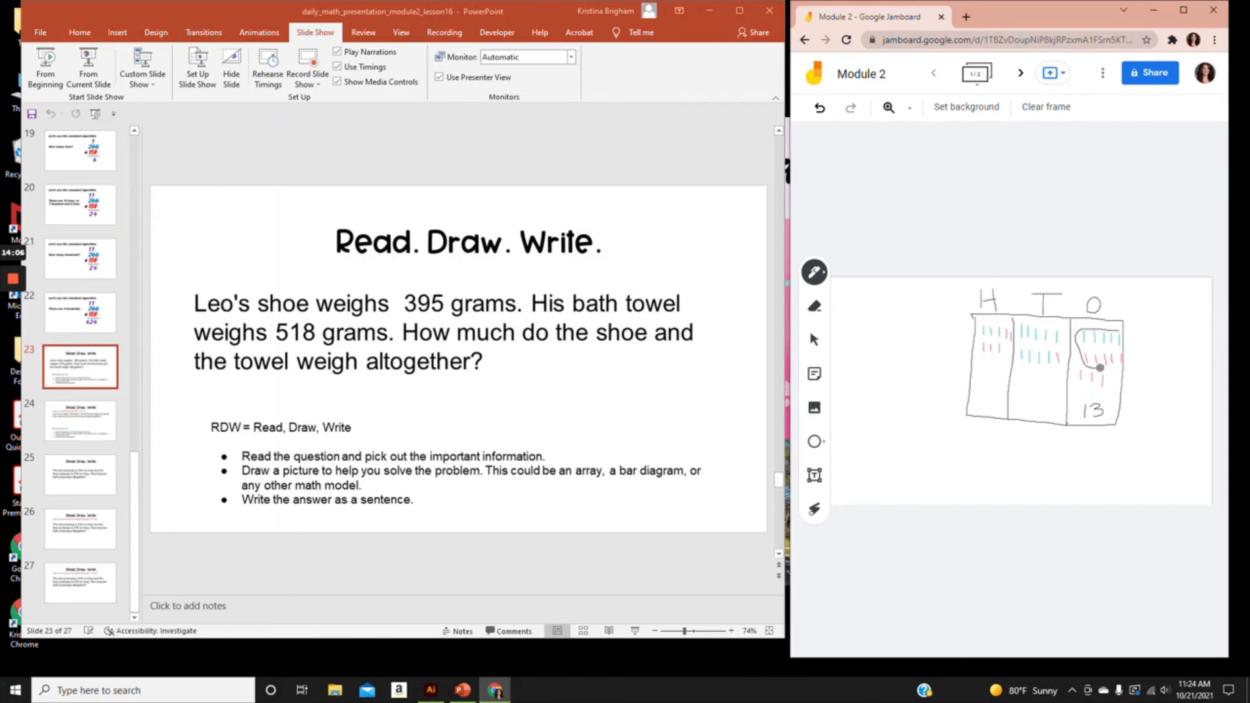
pyautogui.moveTo(1071, 355); pyautogui.dragTo(1120, 363)
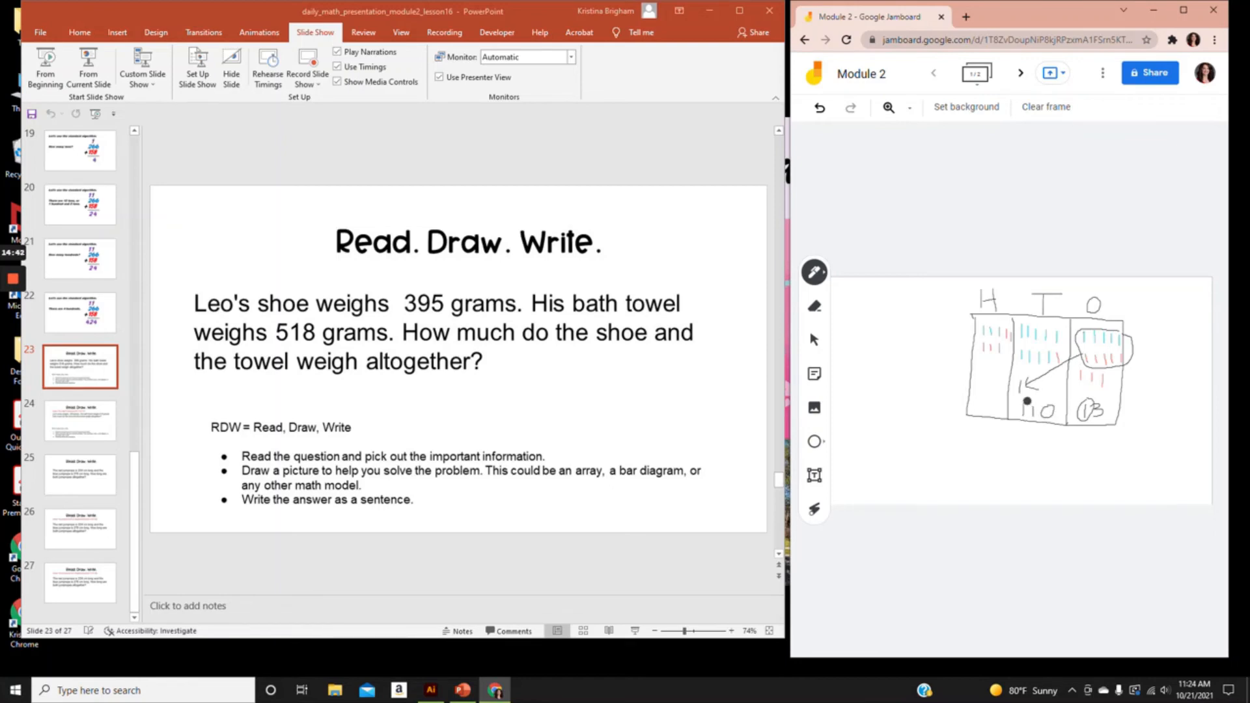
# - Mark the carried ten under tens, circle ten tens tallies into hundreds and write the total 913
pyautogui.moveTo(1027, 402); pyautogui.dragTo(1027, 423)
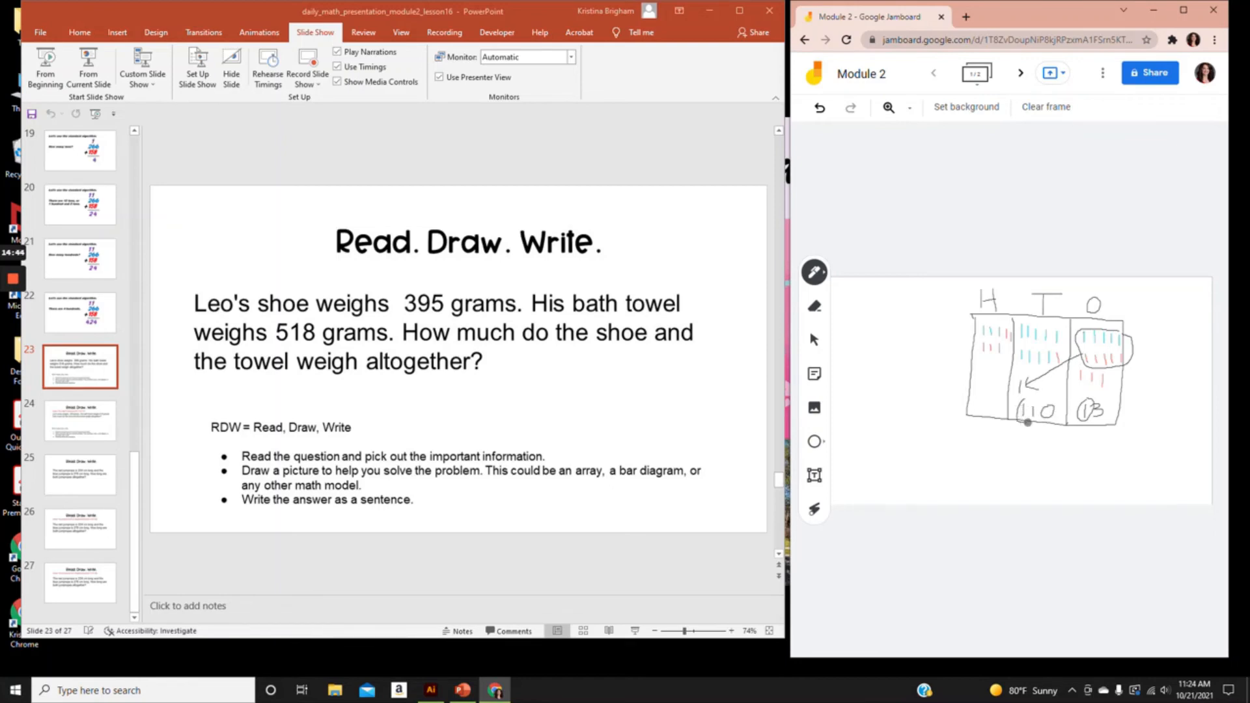
pyautogui.moveTo(1029, 399); pyautogui.dragTo(1029, 418)
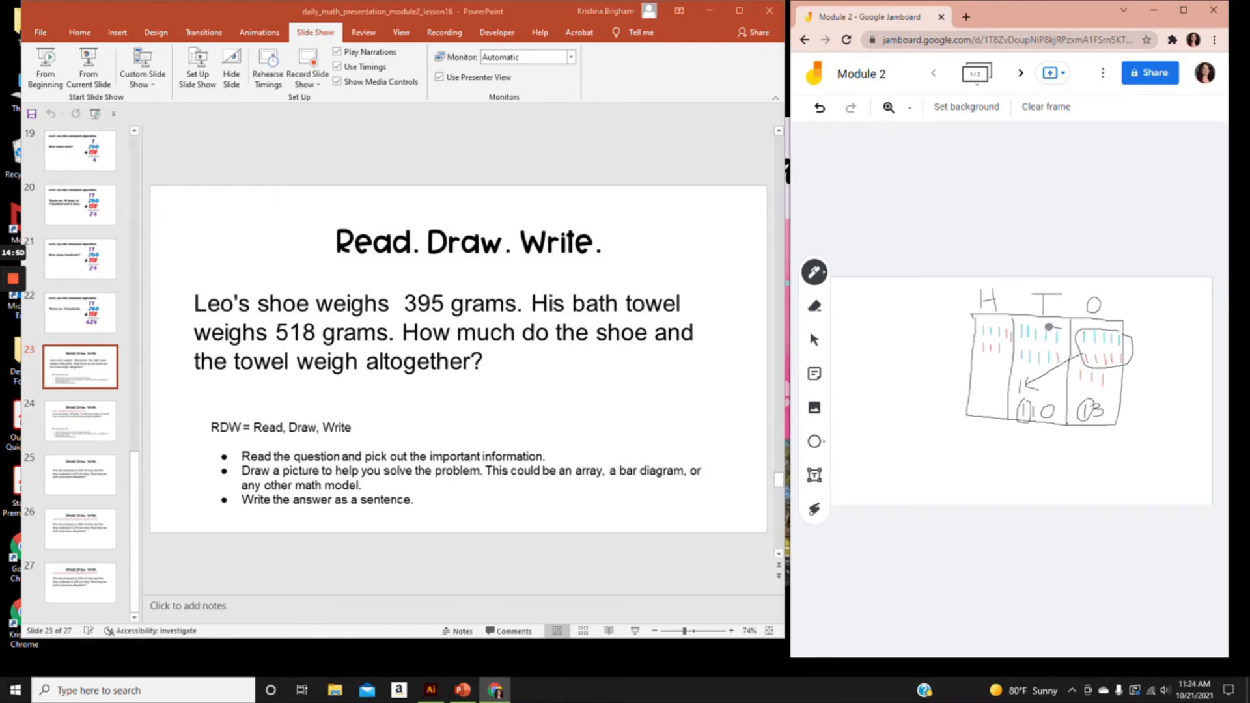
pyautogui.moveTo(1052, 327); pyautogui.dragTo(1051, 367)
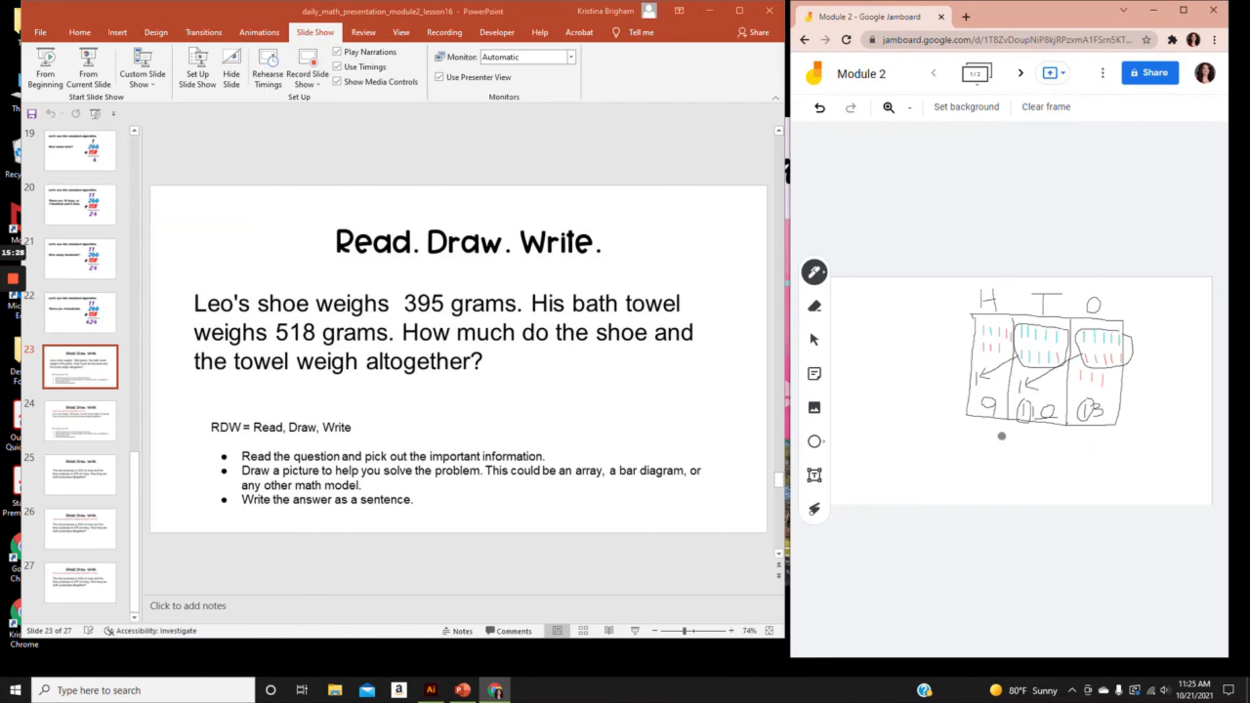
pyautogui.moveTo(997, 447); pyautogui.dragTo(1013, 442)
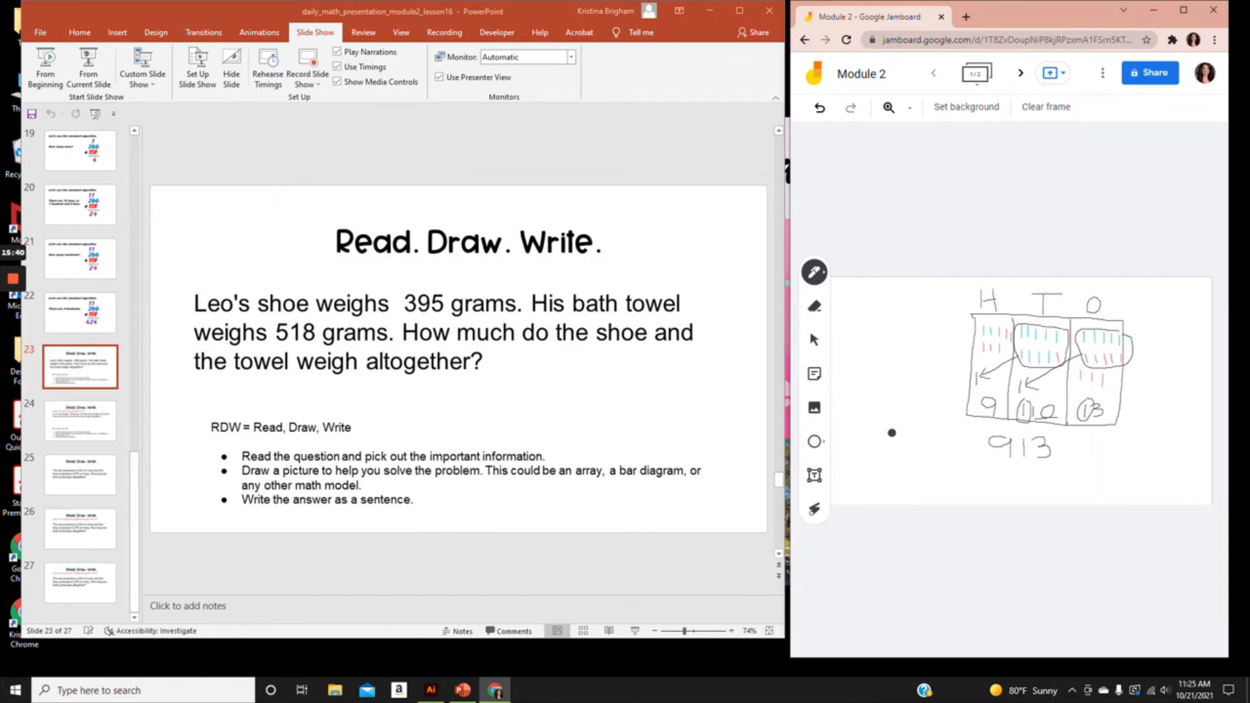
# - Place a new empty text box below the chart and the 913 answer
pyautogui.click(814, 475)
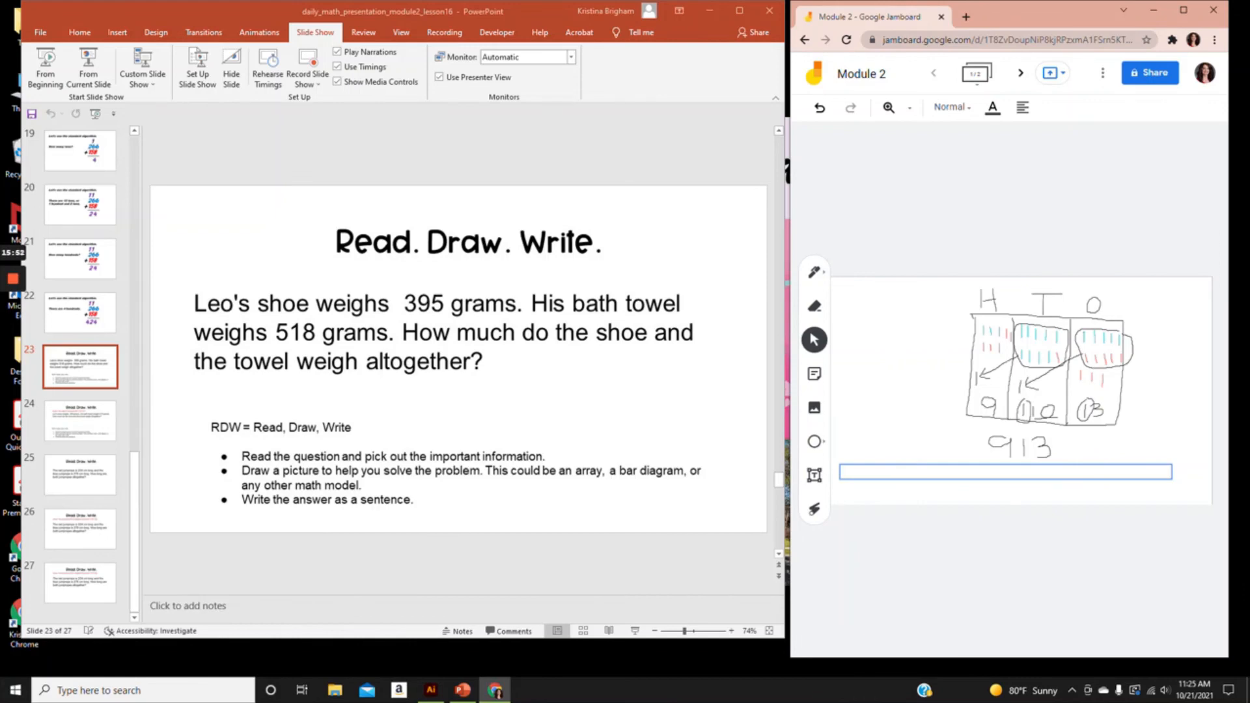
# - Type the answer sentence 'The shoe and the towel together weigh 913 g.' in the text box
pyautogui.click(1005, 471)
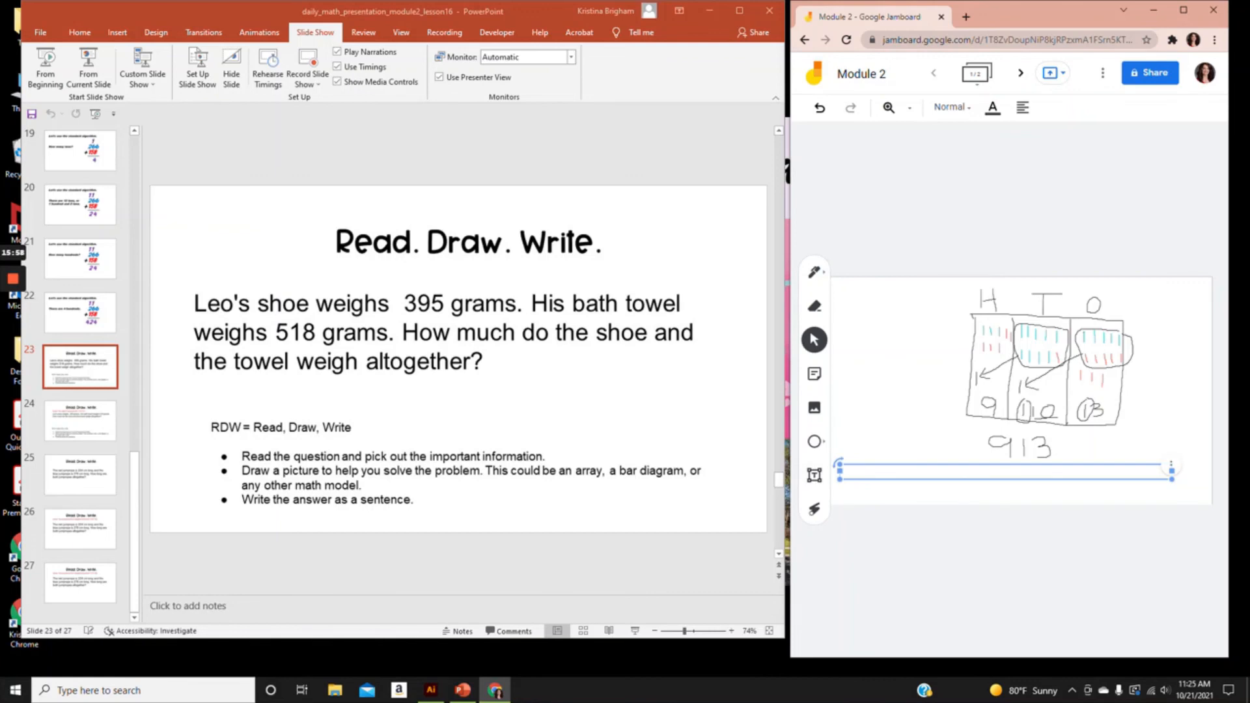
pyautogui.write('The shoe')
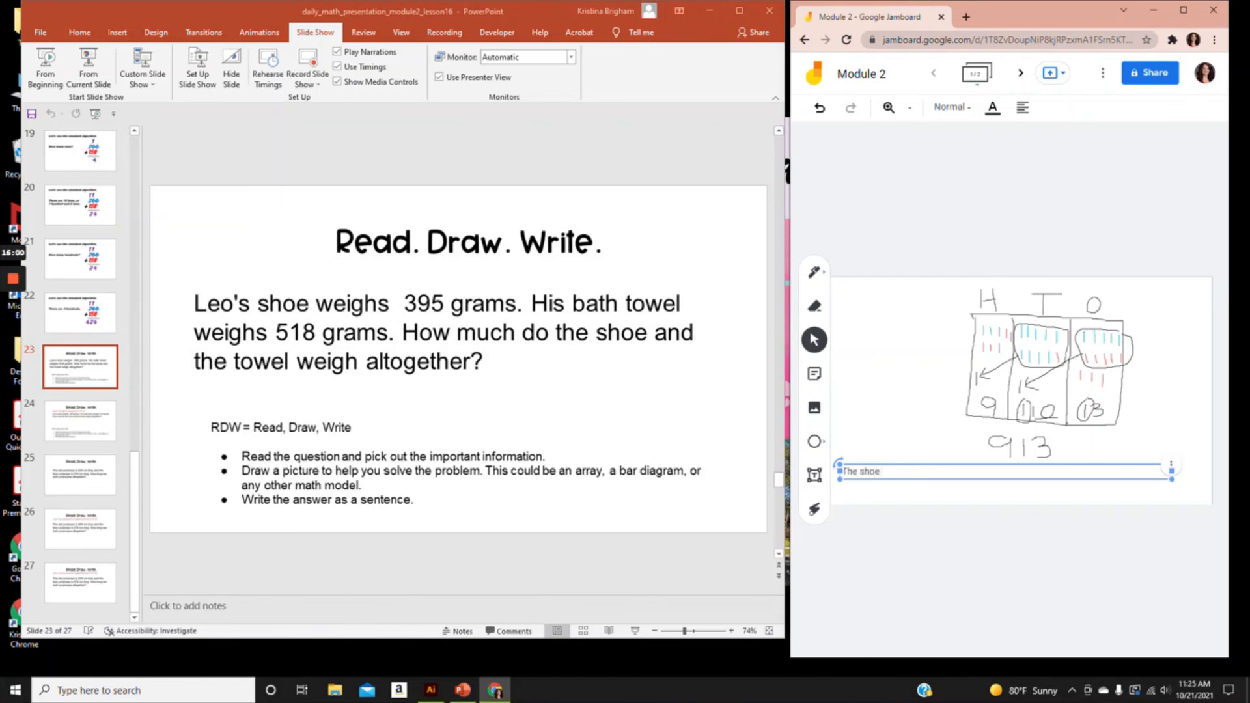
pyautogui.write('and the two')
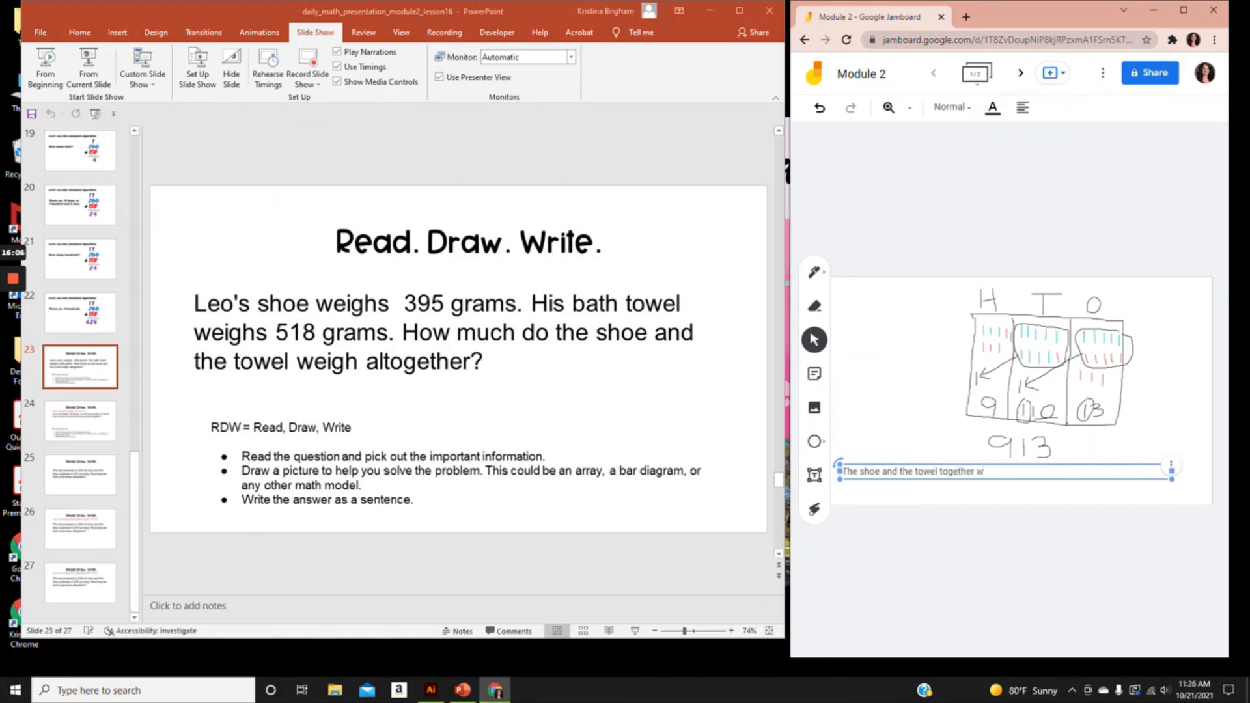
pyautogui.write('eigh')
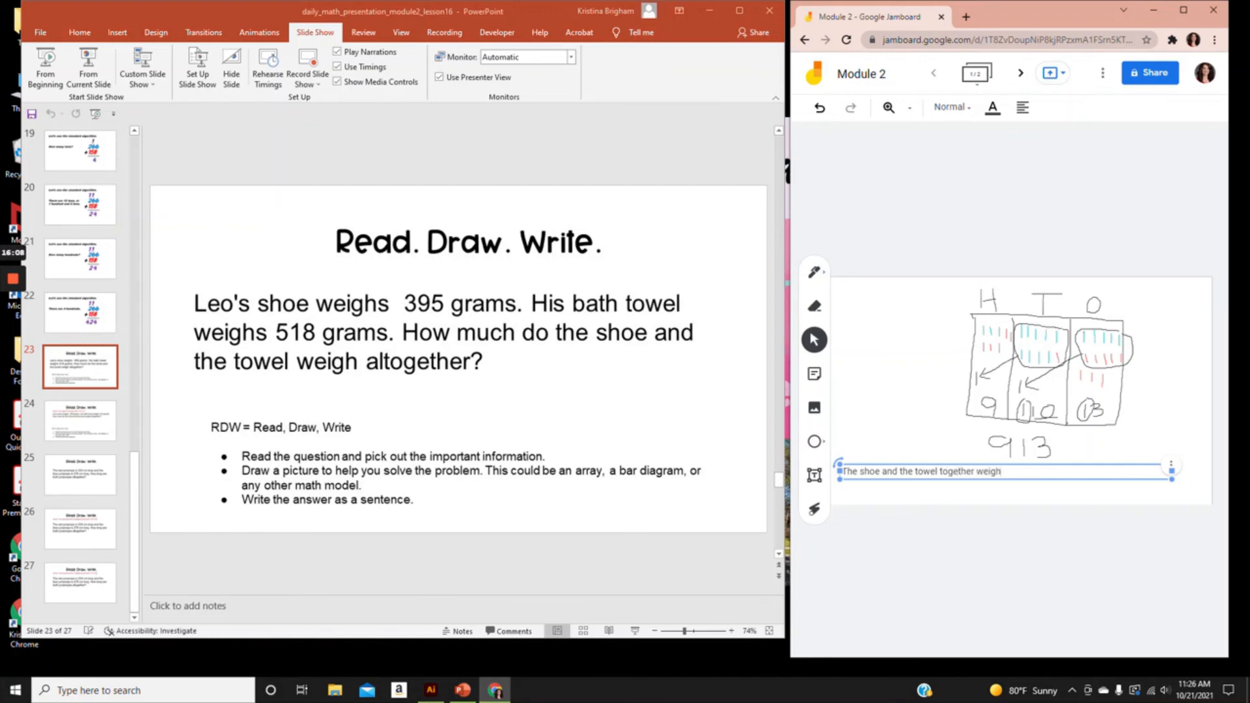
pyautogui.write('91')
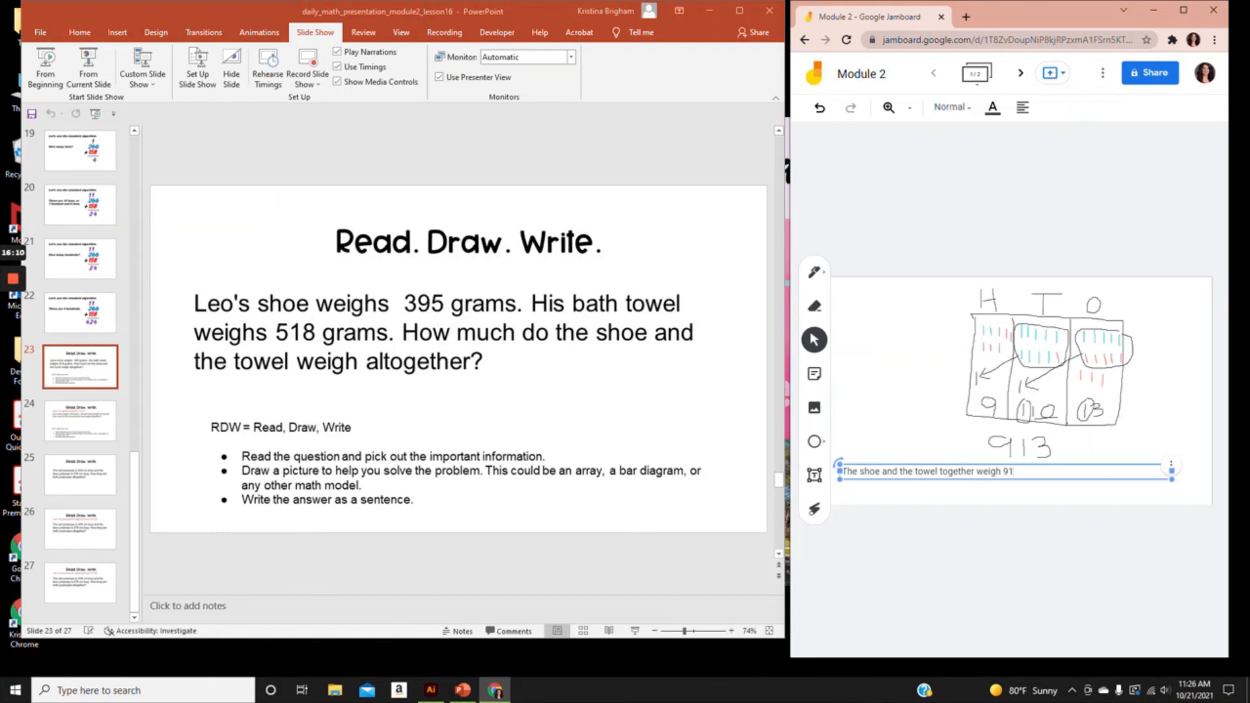
pyautogui.write('3 g')
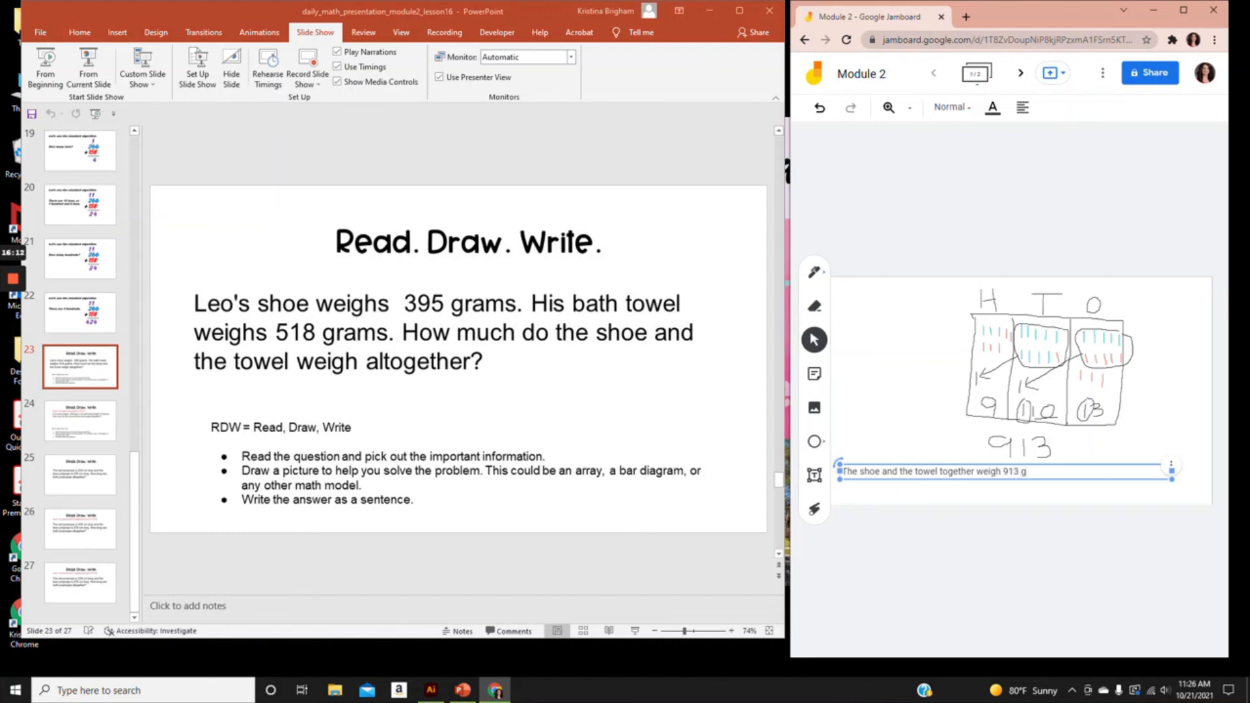
pyautogui.write('.')
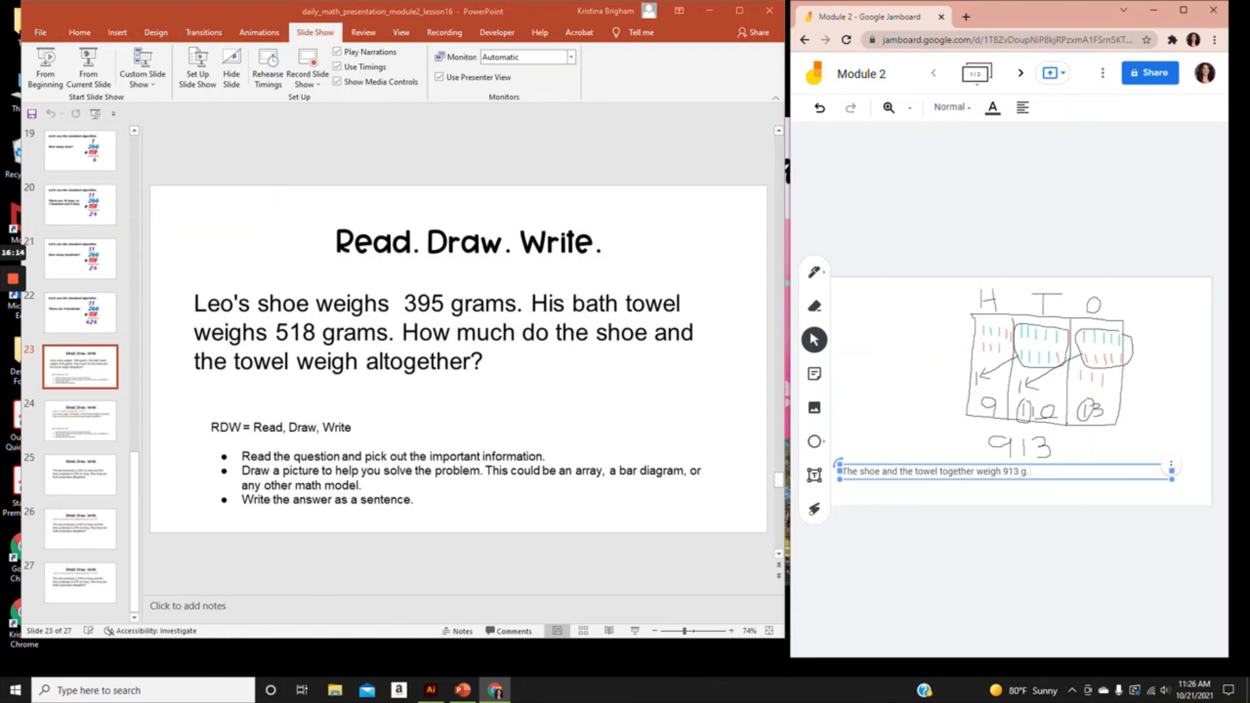
# - Add the explanation 'I added both weights together using a place value chart', rewording 'each weight' to 'both weights'
pyautogui.write('I add')
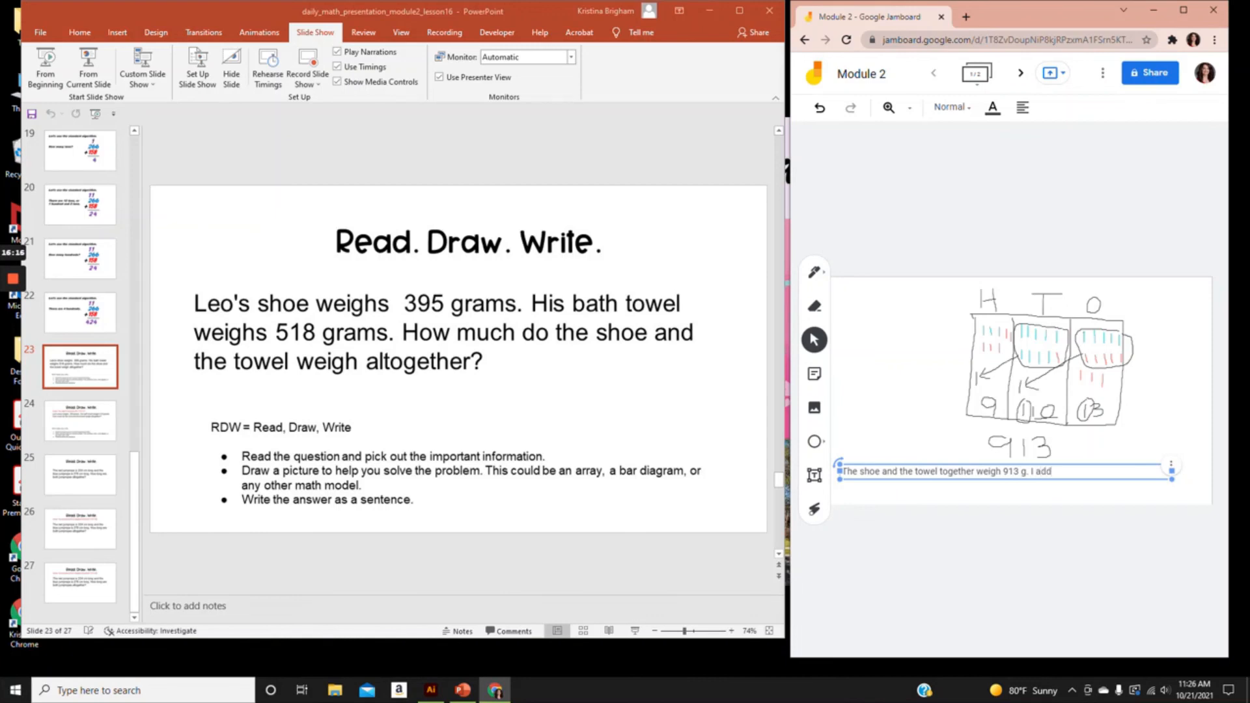
pyautogui.write('ed')
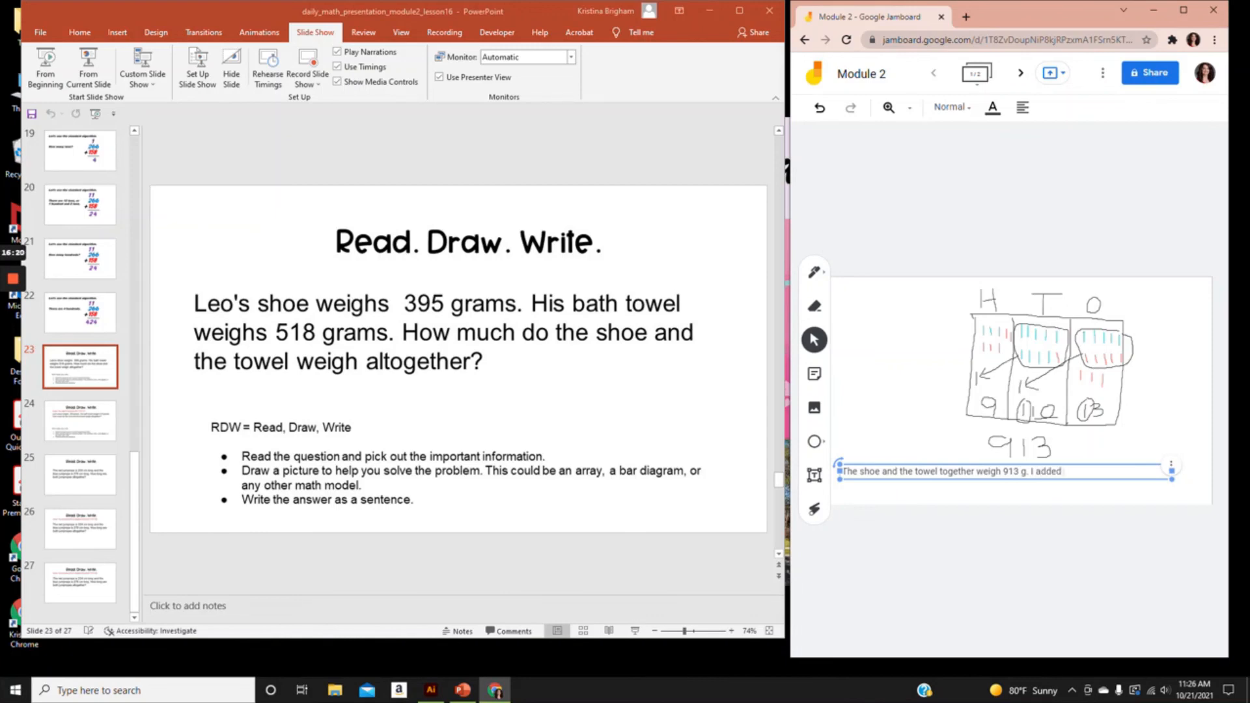
pyautogui.write('each')
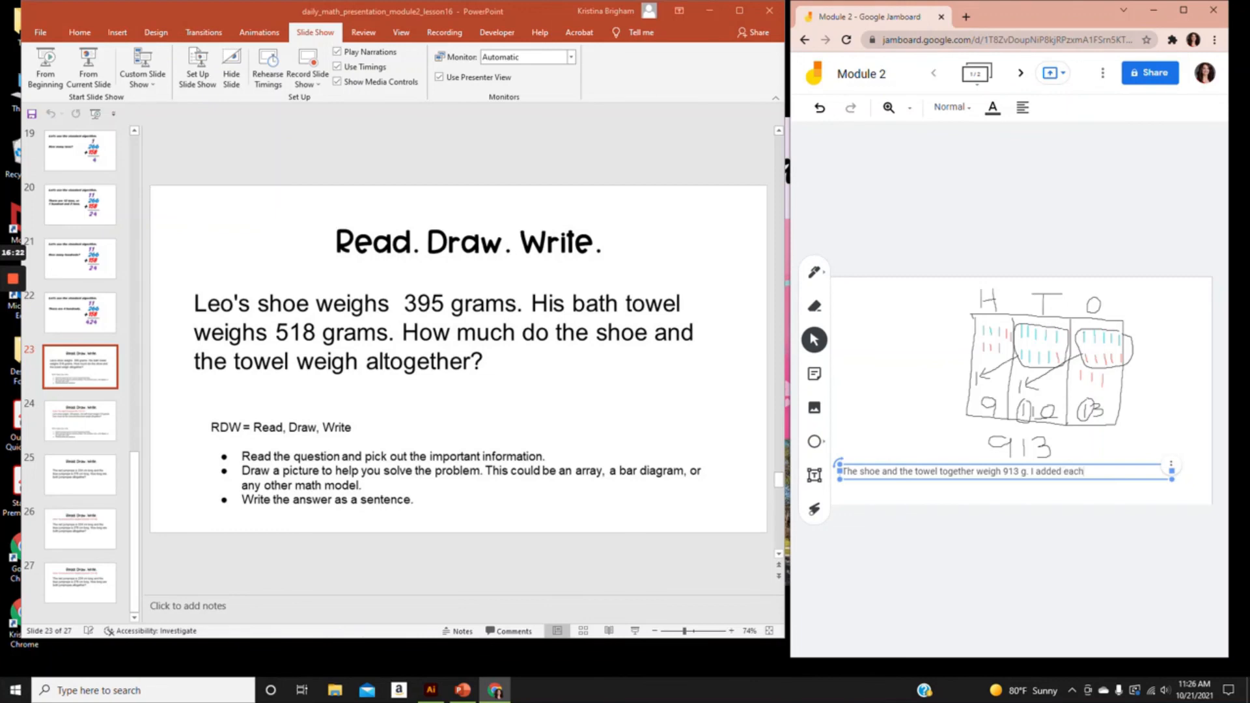
pyautogui.write('weight toge')
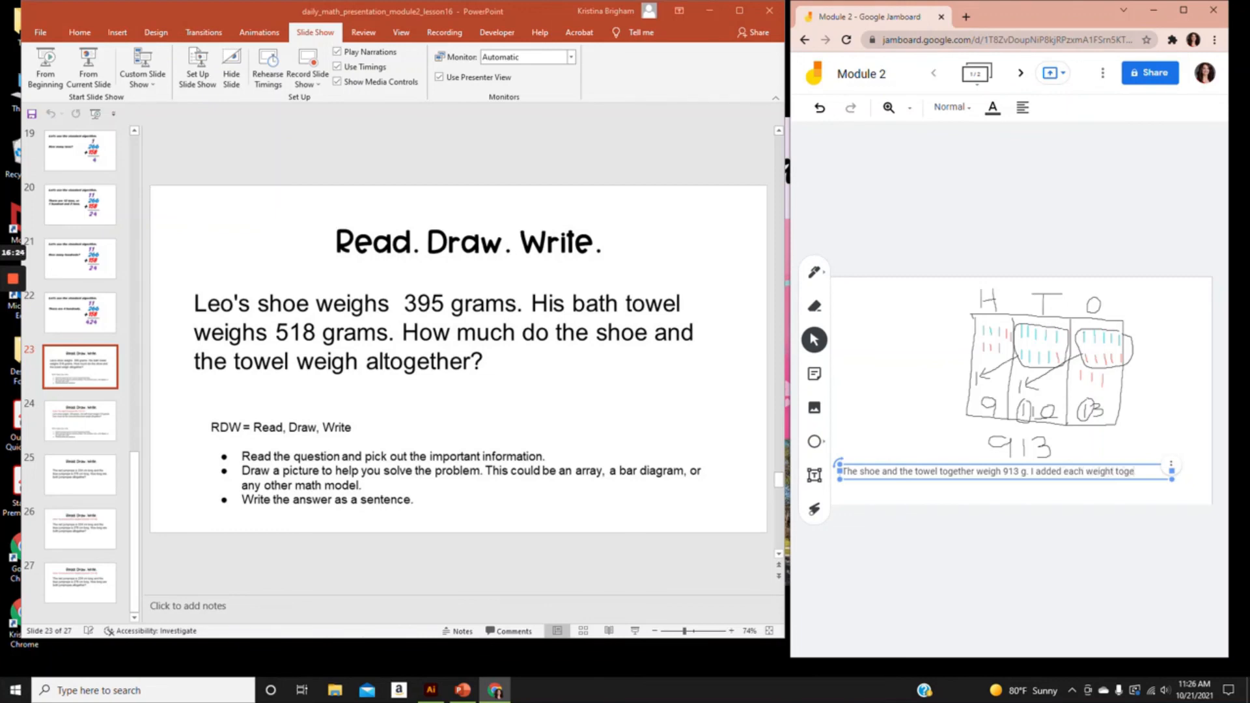
pyautogui.press('Backspace')
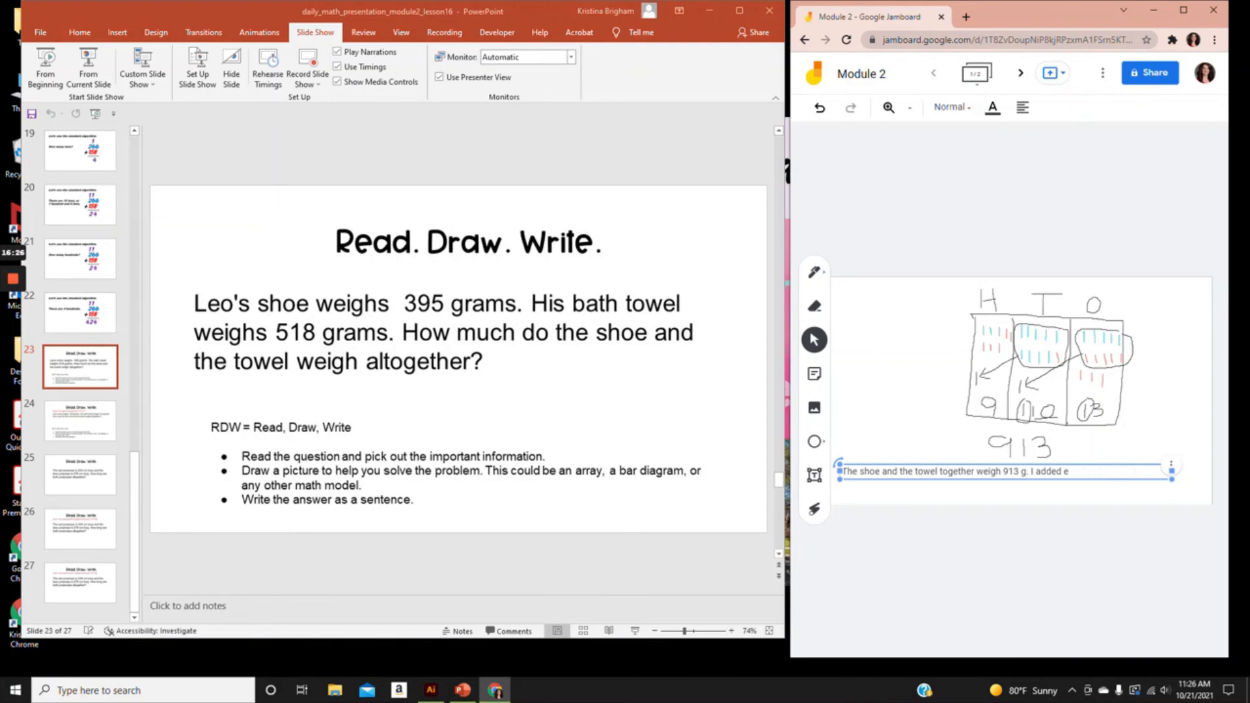
pyautogui.write('both weights togethe')
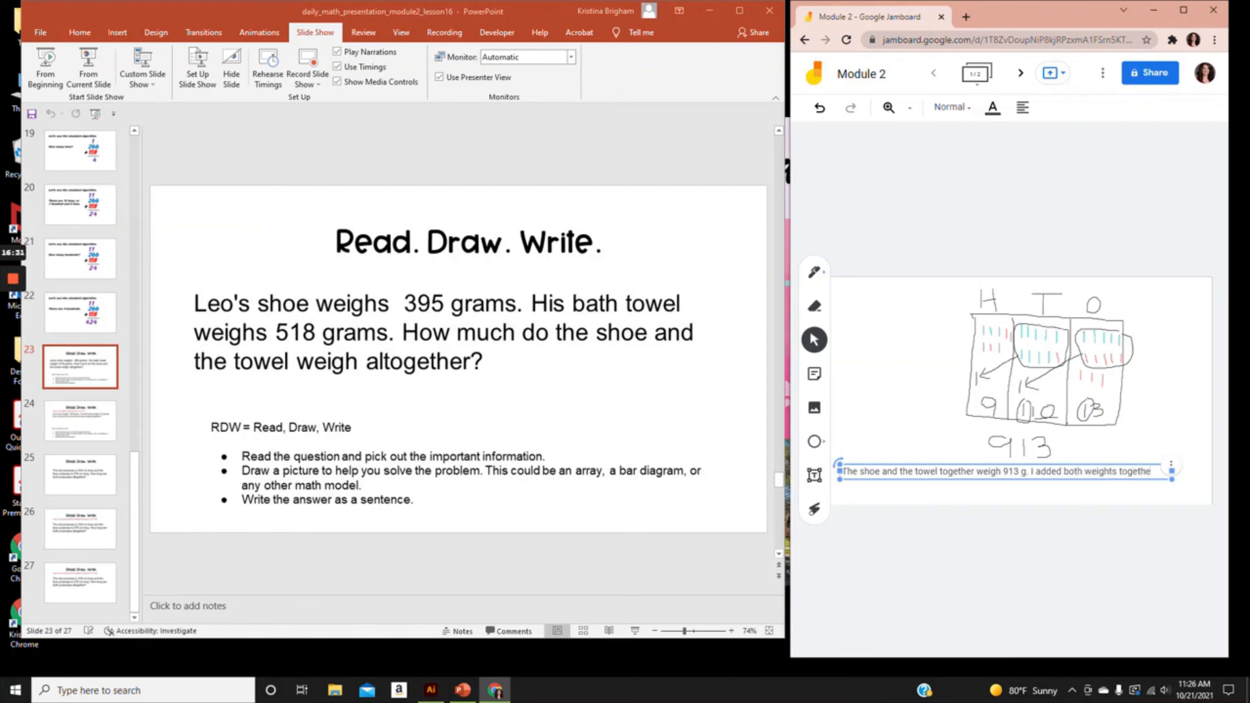
pyautogui.write('using a')
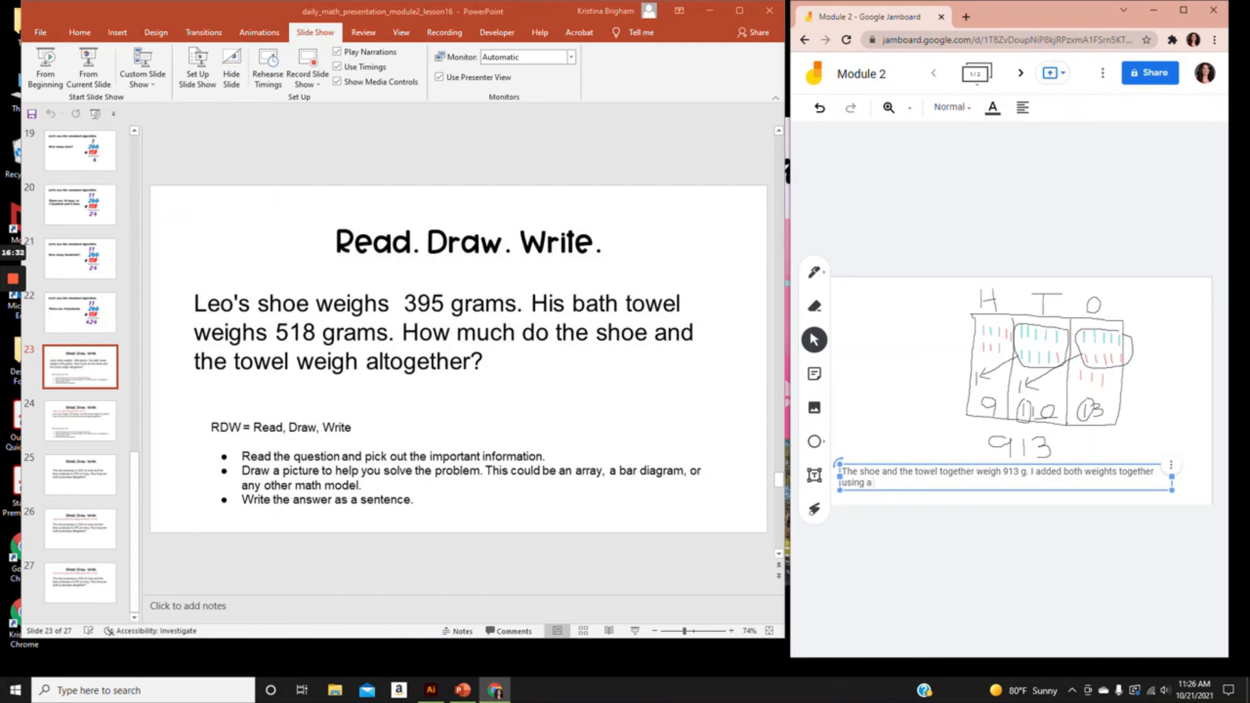
pyautogui.write('place val')
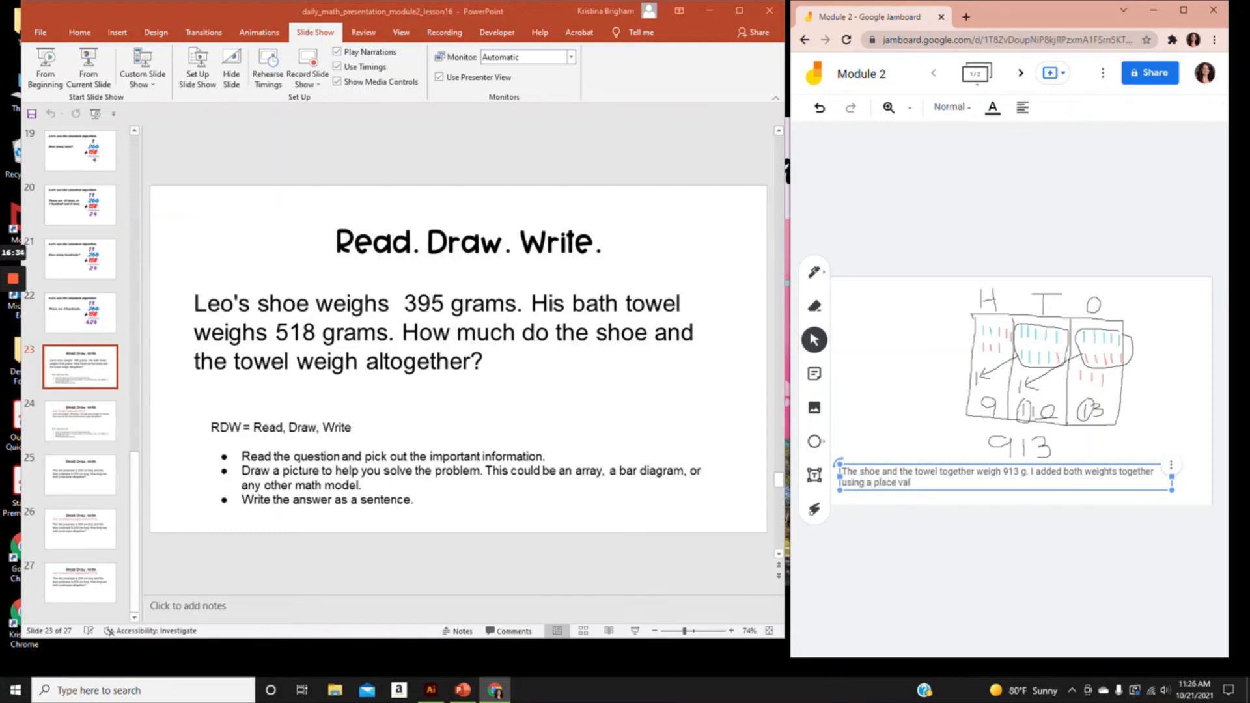